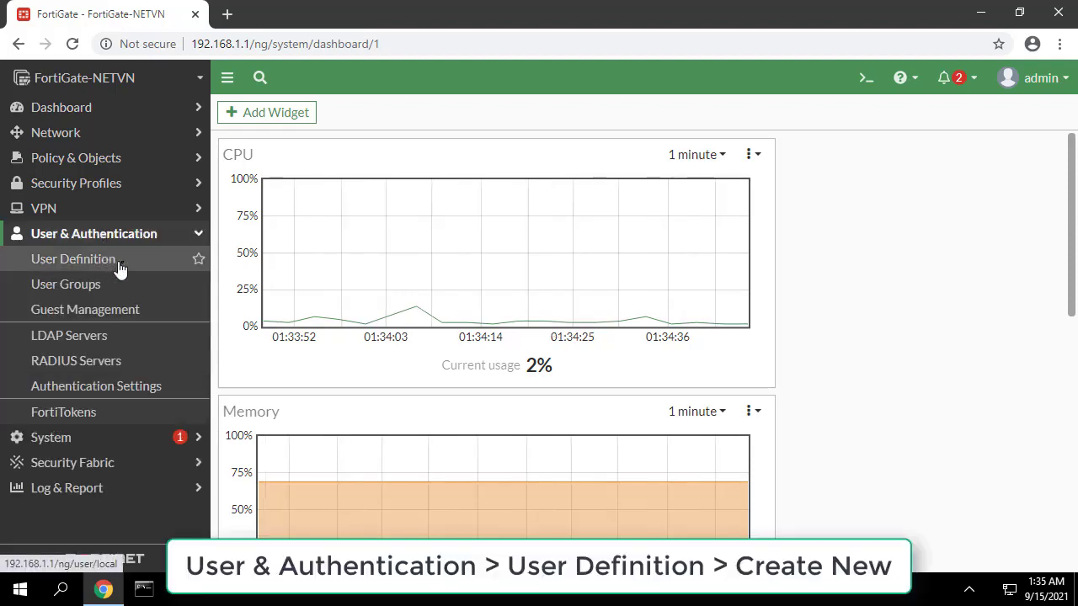
# Add local user vpnuser1 with its password, skipping two-factor authentication.
pyautogui.click(73, 258)
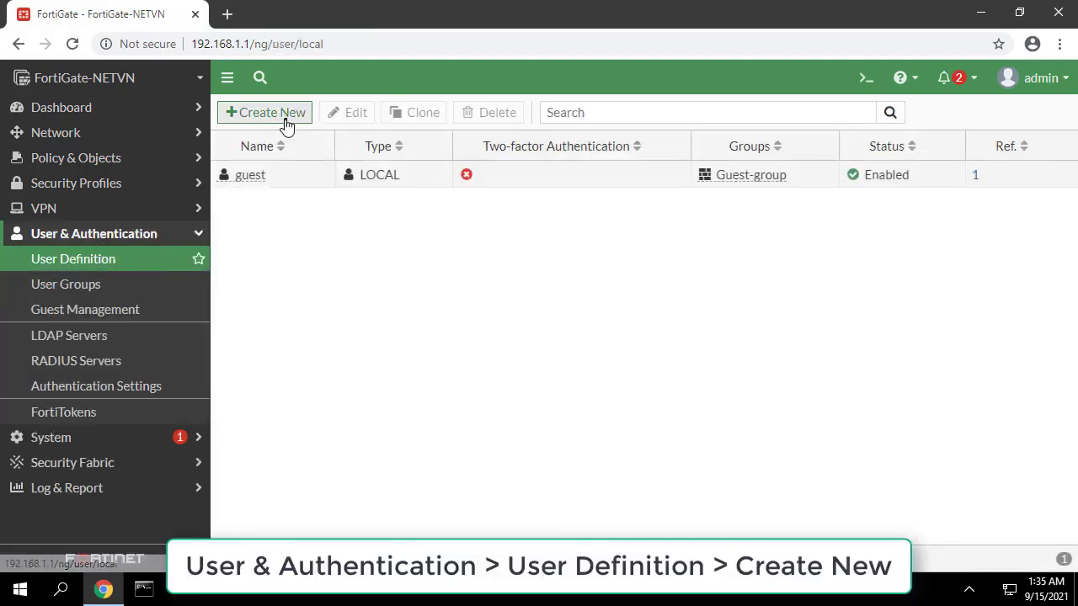
pyautogui.click(264, 112)
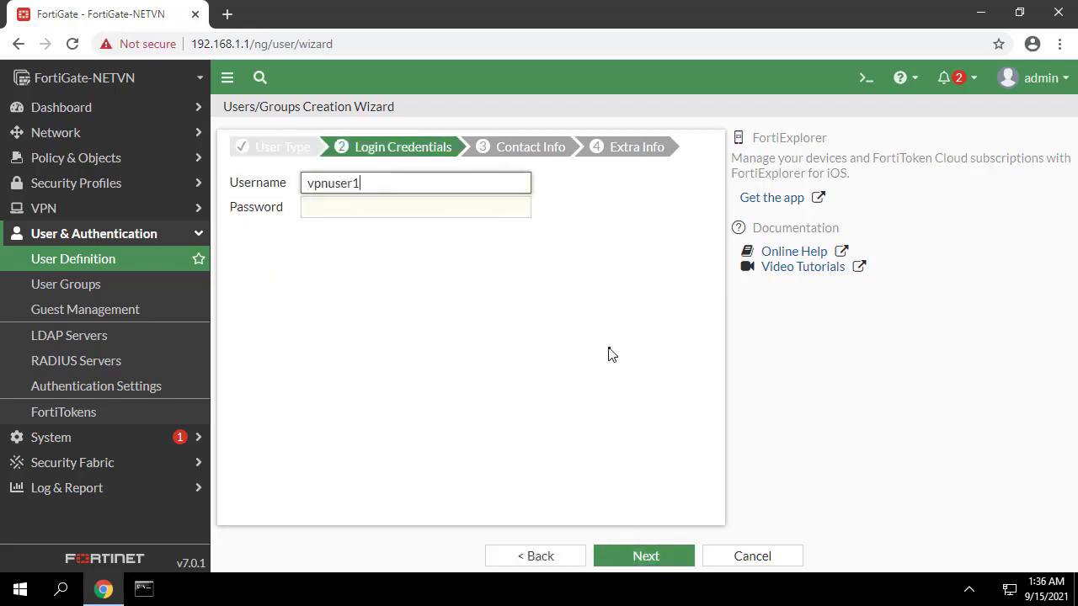
pyautogui.write('•••••')
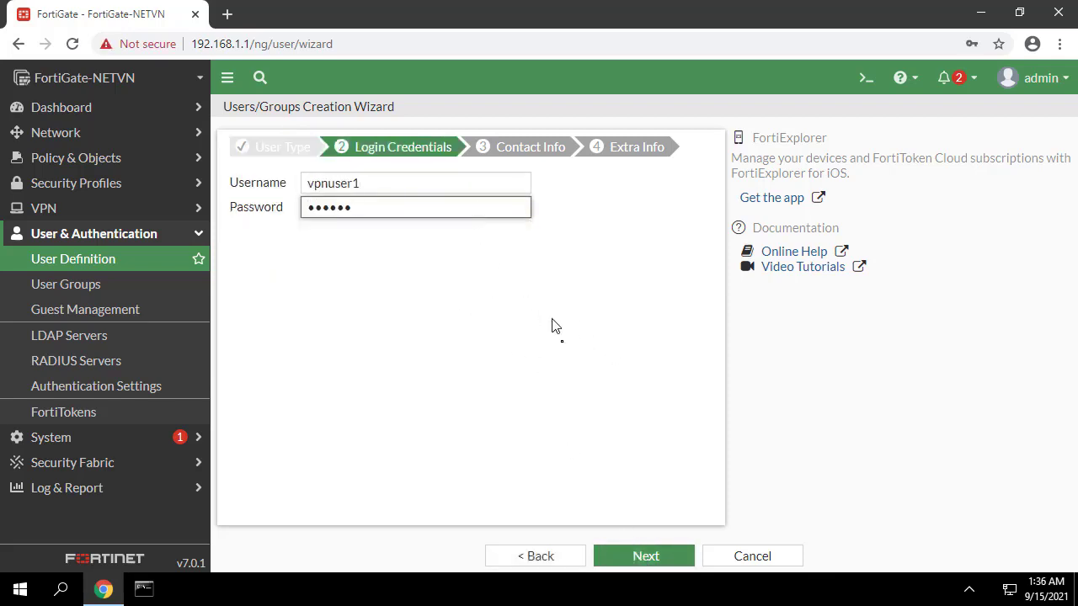
pyautogui.click(643, 556)
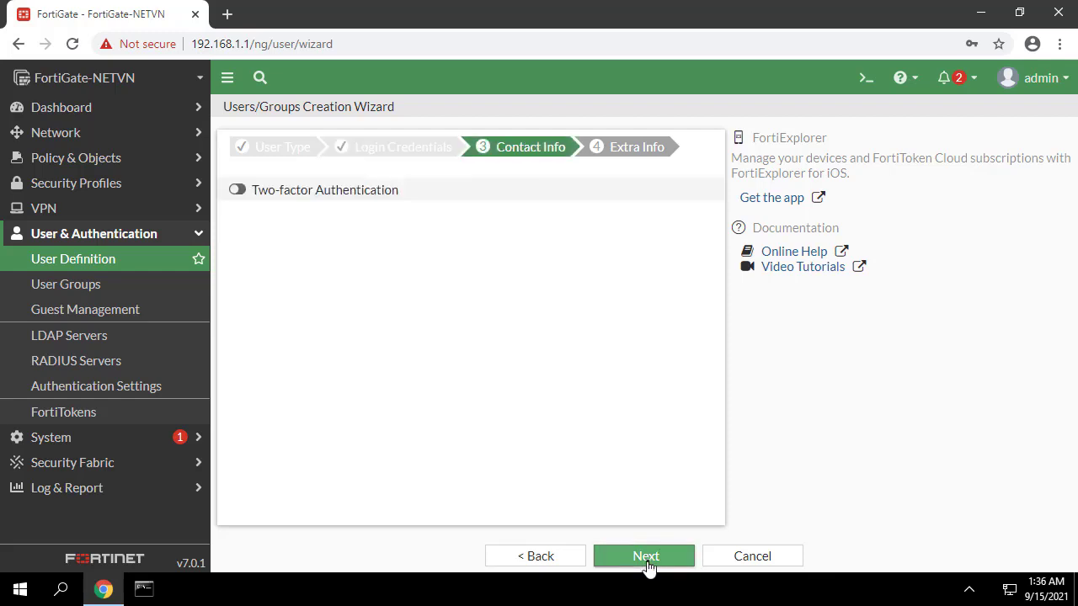
pyautogui.click(644, 556)
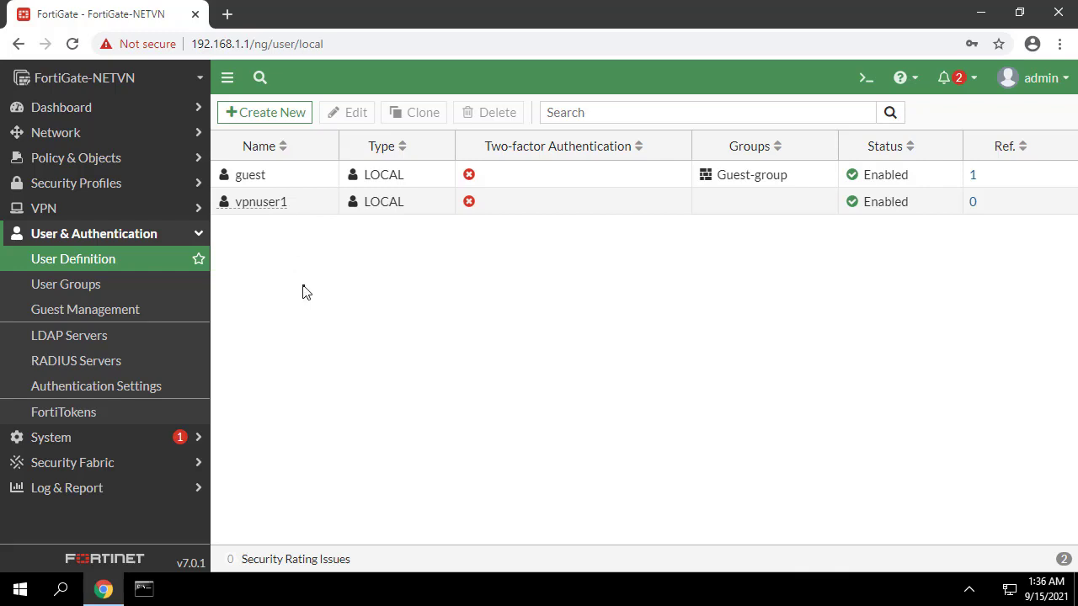
pyautogui.moveTo(65, 283)
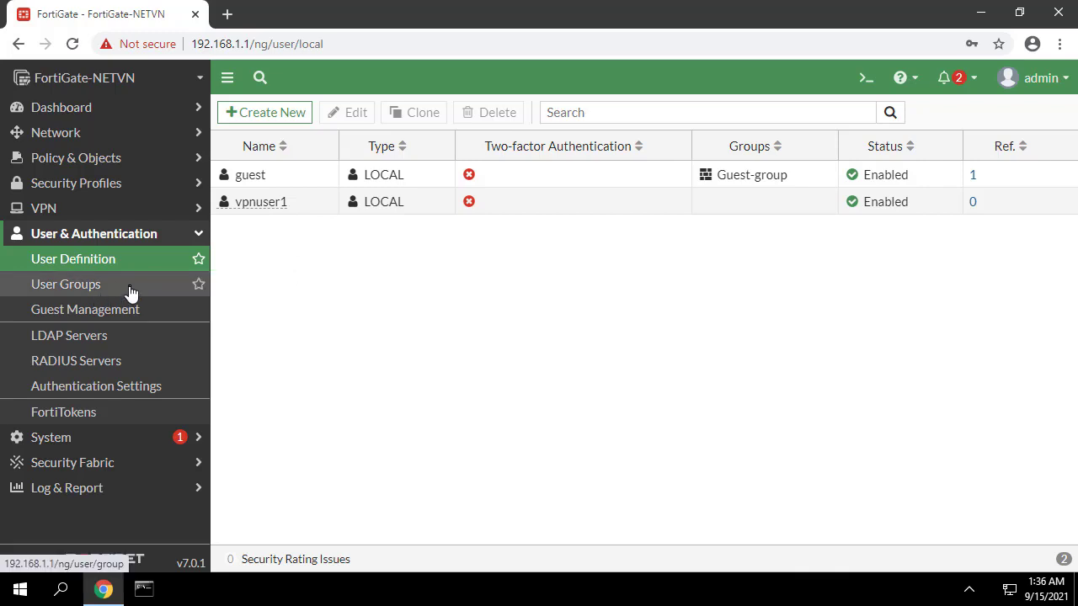
# Create Firewall group vpn-group with vpnuser1 as its only member.
pyautogui.click(65, 284)
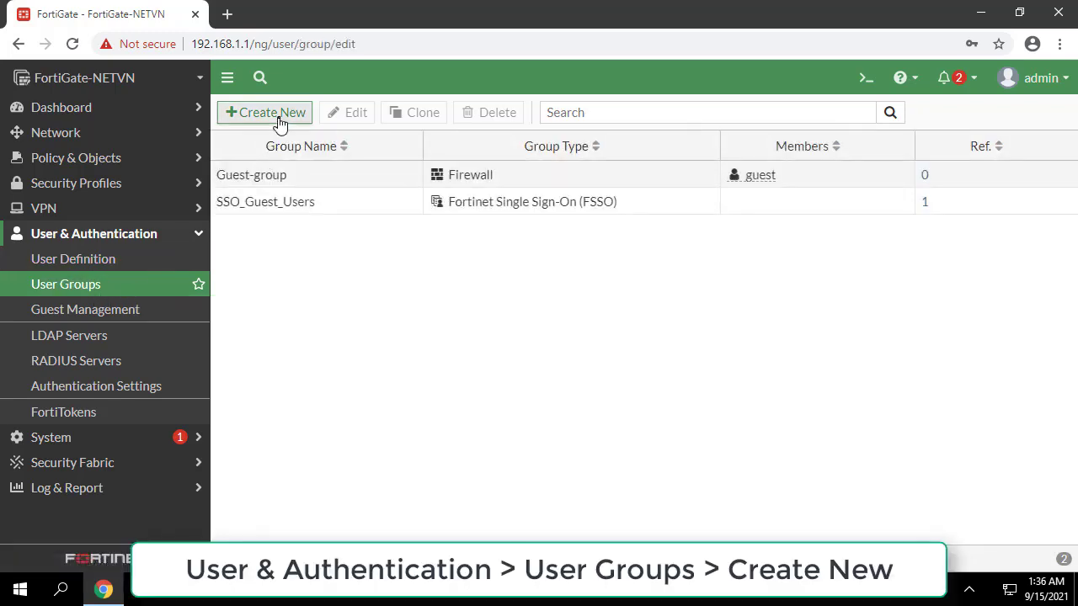
pyautogui.click(264, 112)
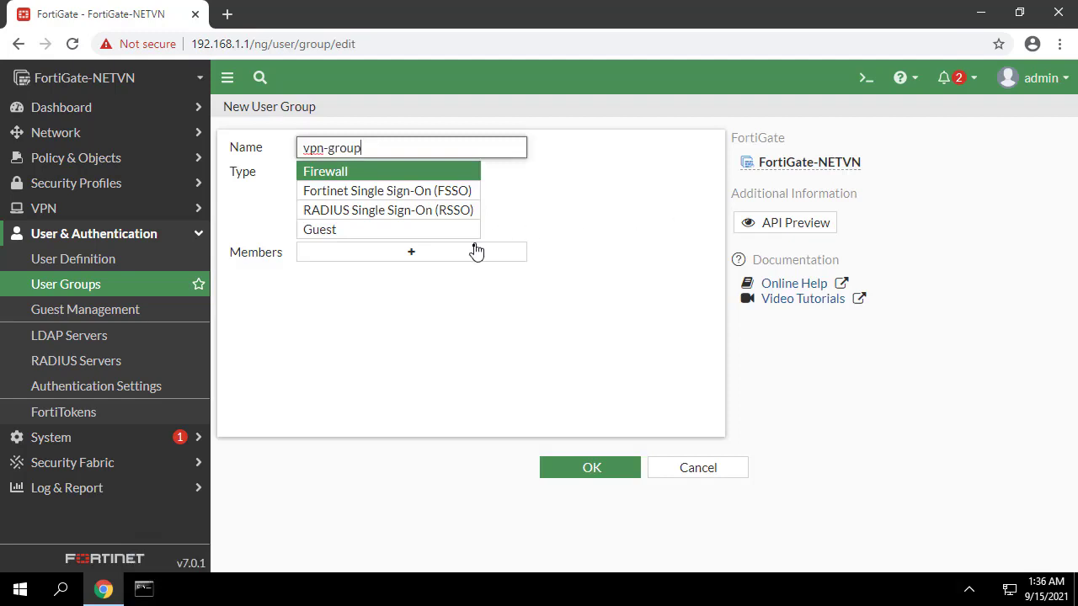
pyautogui.click(411, 251)
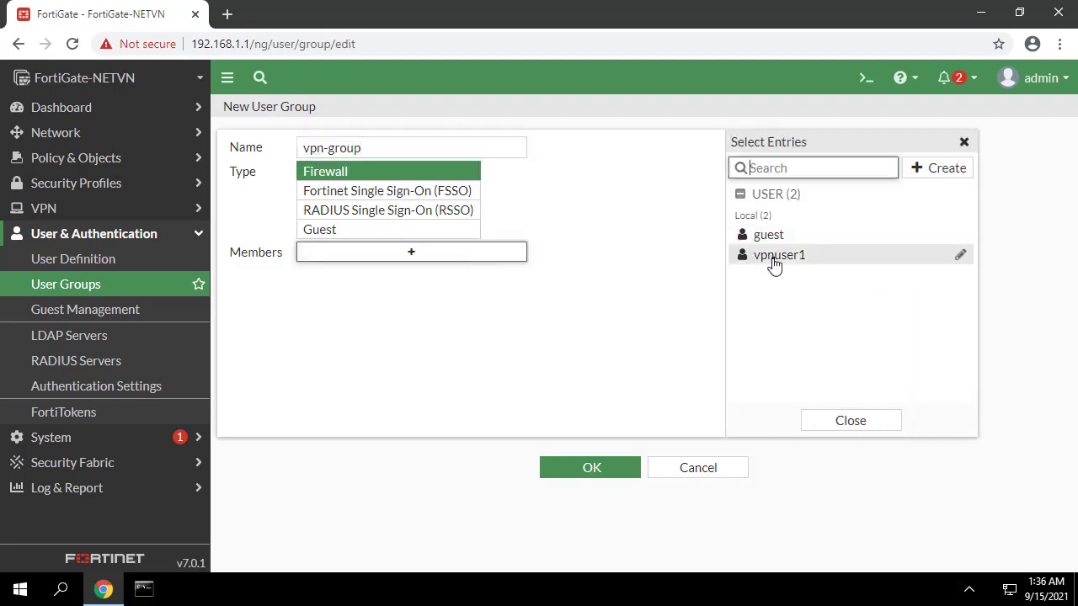
pyautogui.click(779, 255)
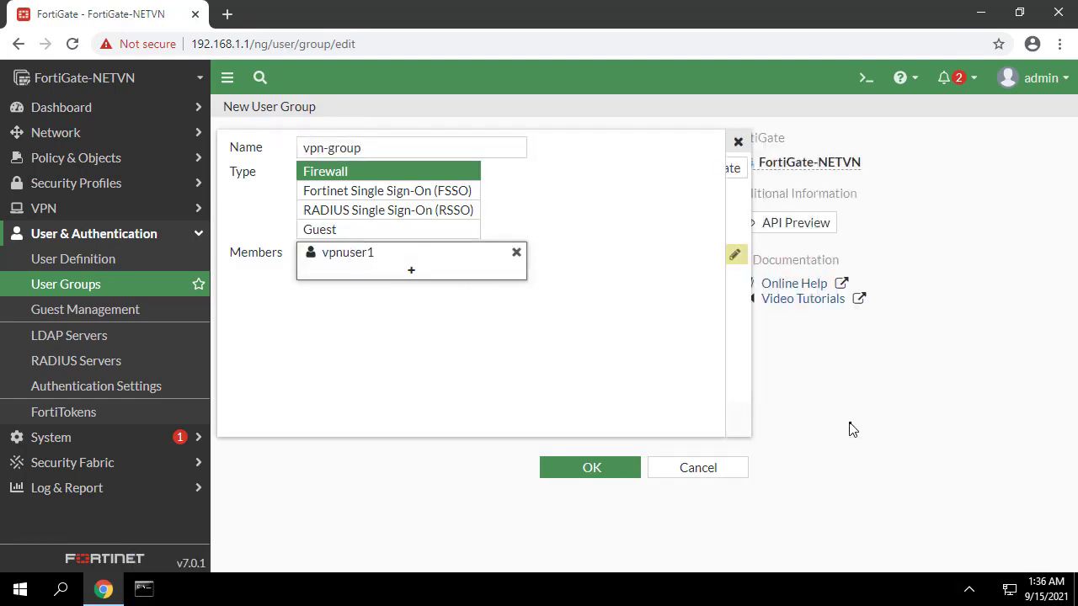
pyautogui.click(591, 467)
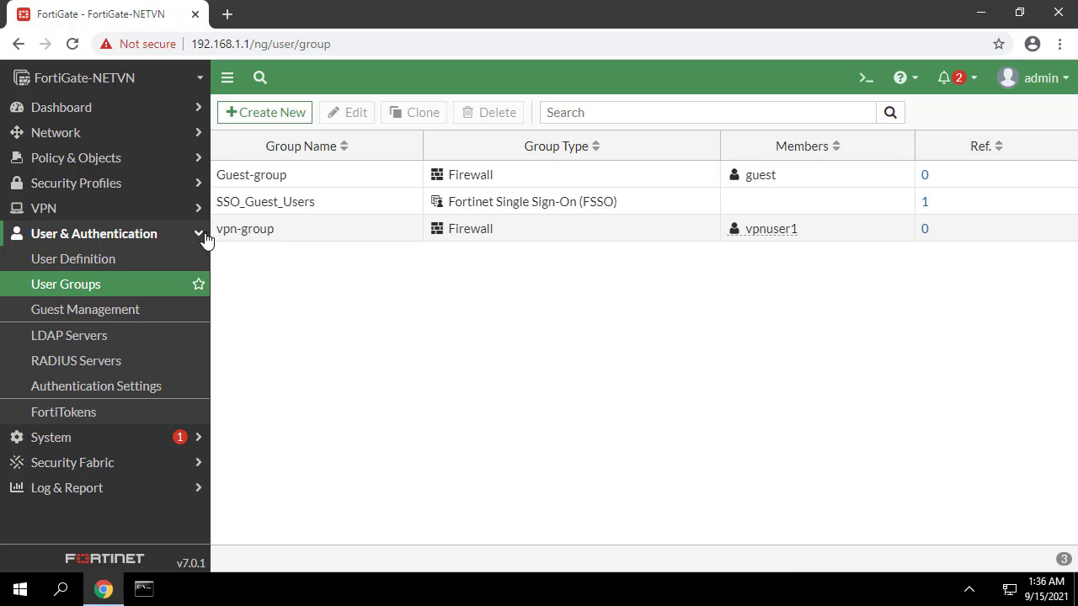
pyautogui.click(93, 233)
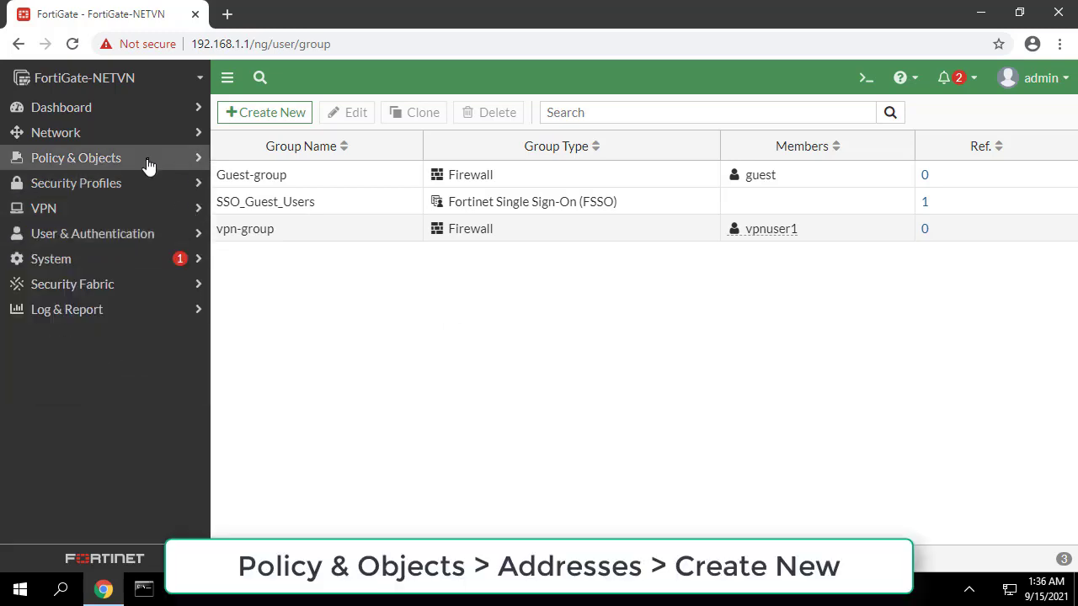
# Add address object 192.168.1.0/24-LAN for subnet 192.168.1.0/24, bound to LAN.
pyautogui.click(76, 157)
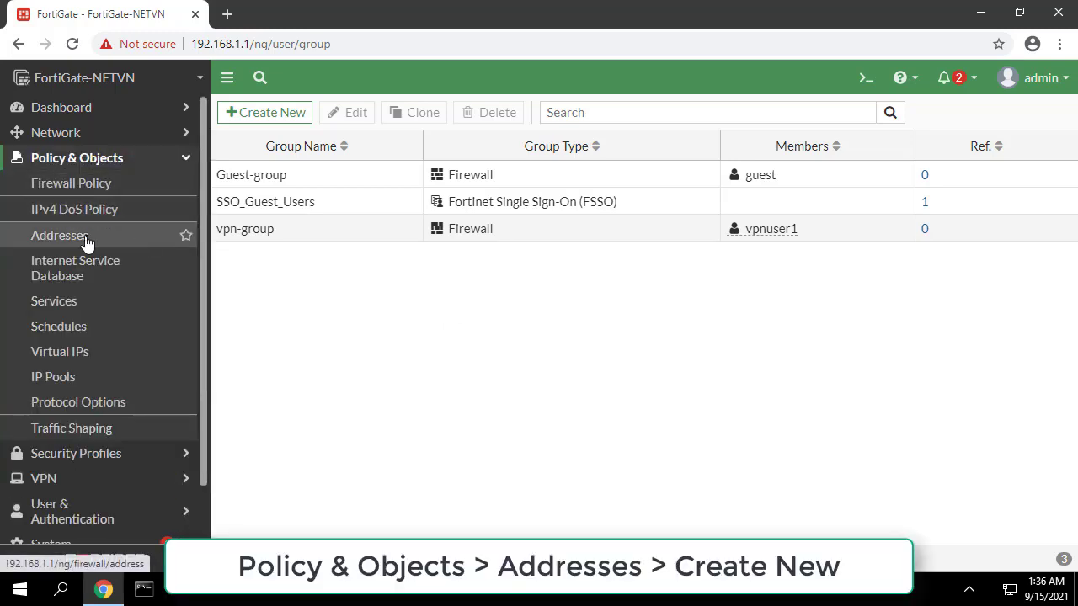
pyautogui.click(60, 235)
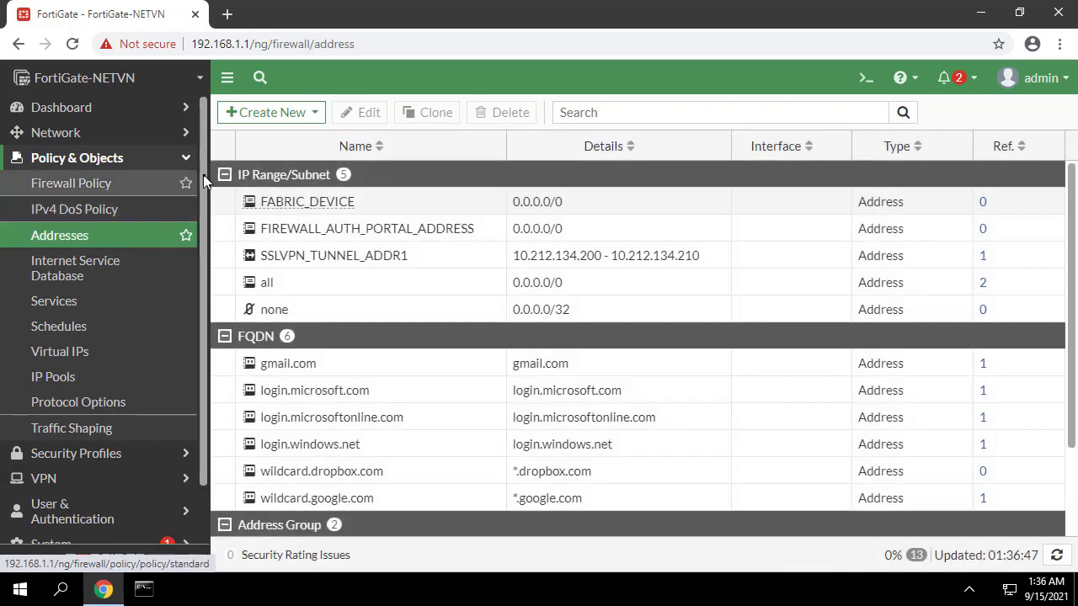
pyautogui.click(265, 112)
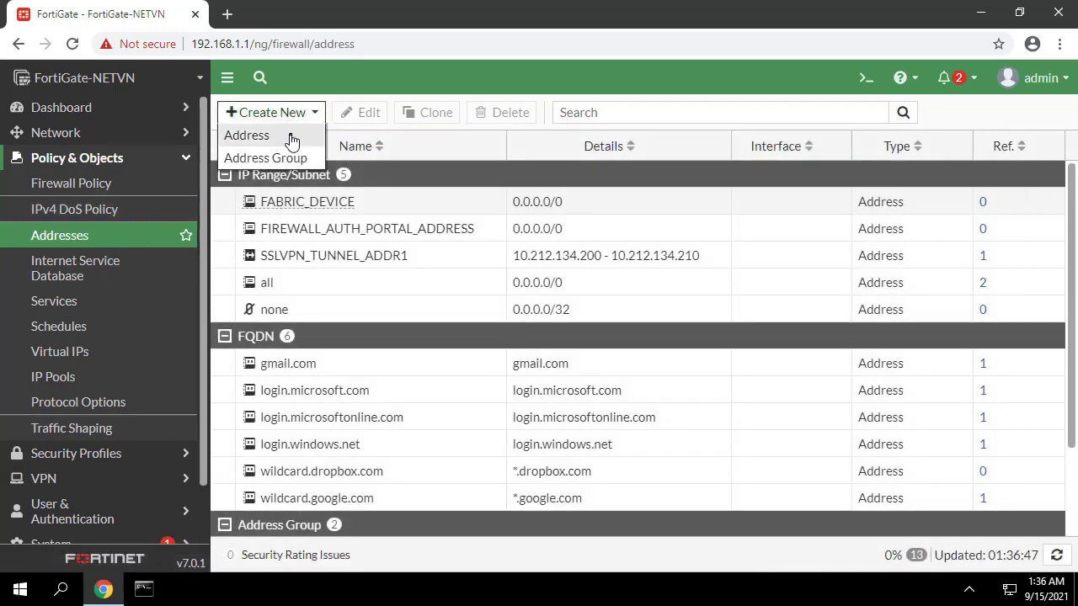
pyautogui.click(246, 135)
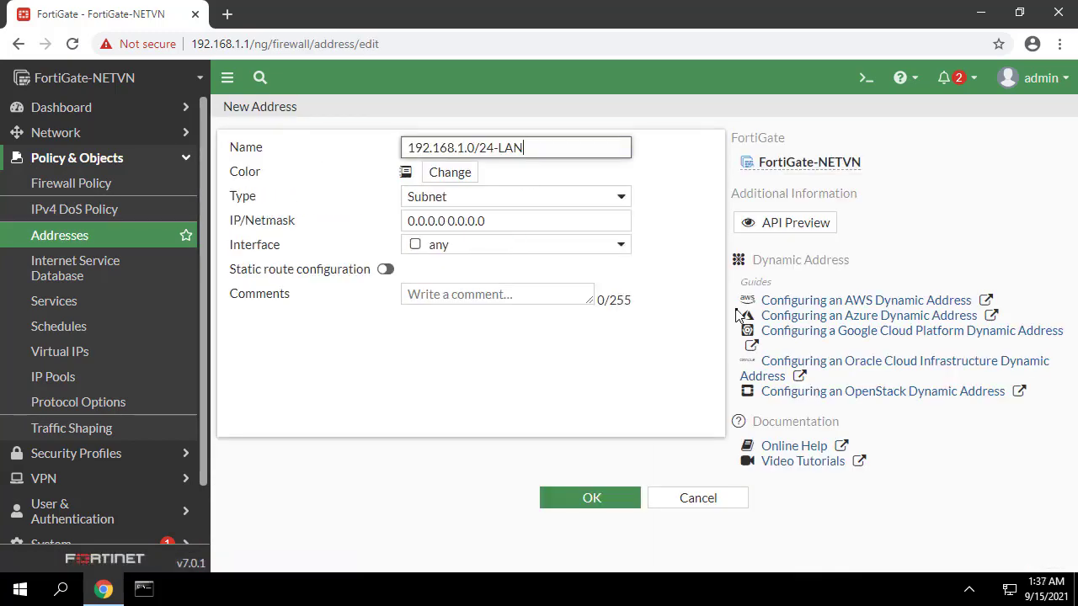
pyautogui.click(516, 220)
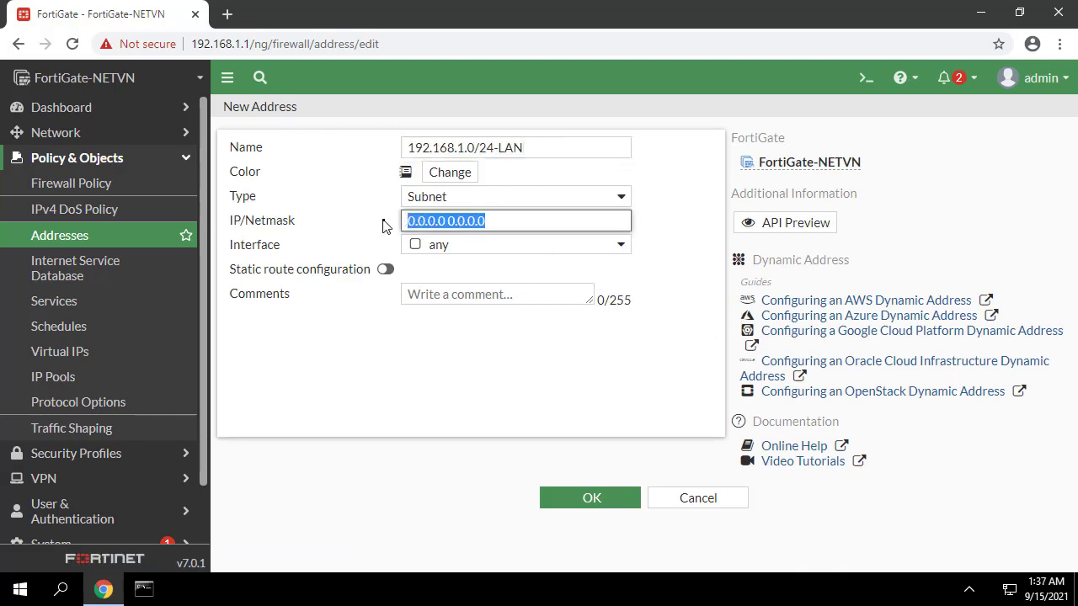
pyautogui.click(516, 244)
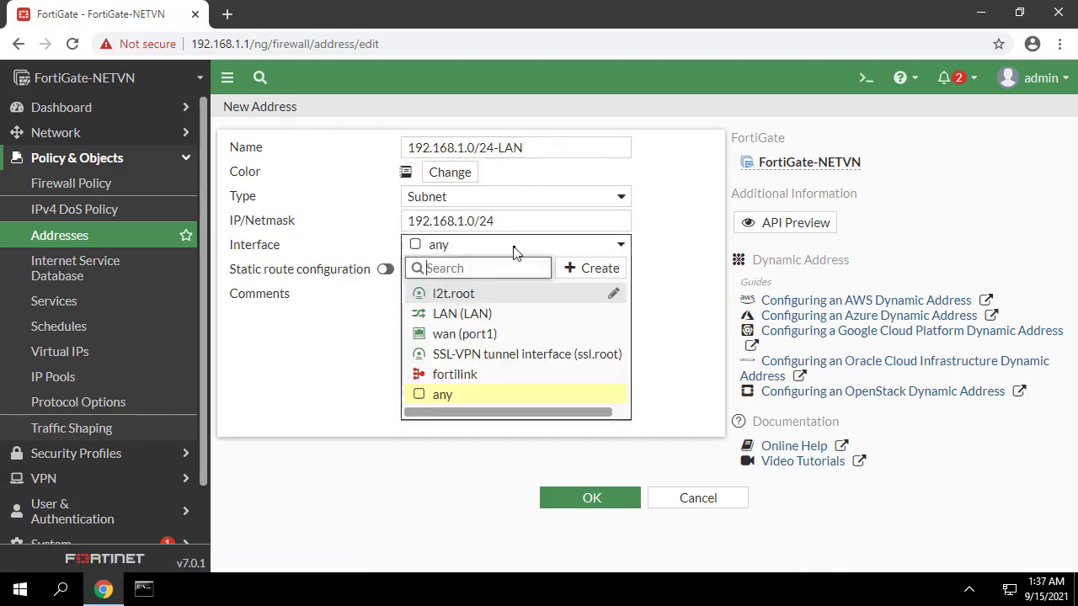
pyautogui.click(463, 313)
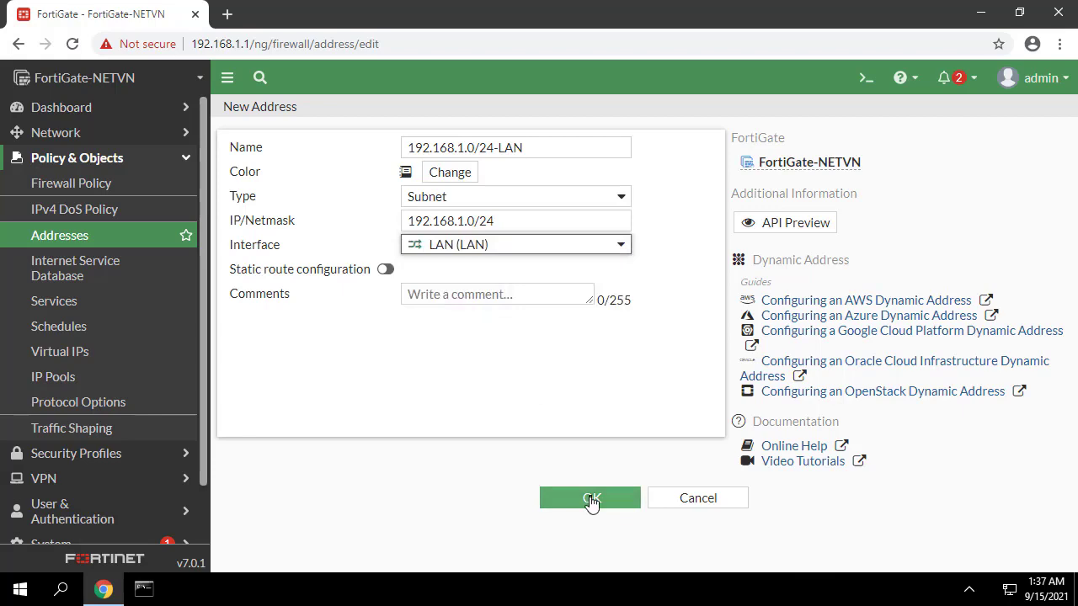
pyautogui.click(590, 498)
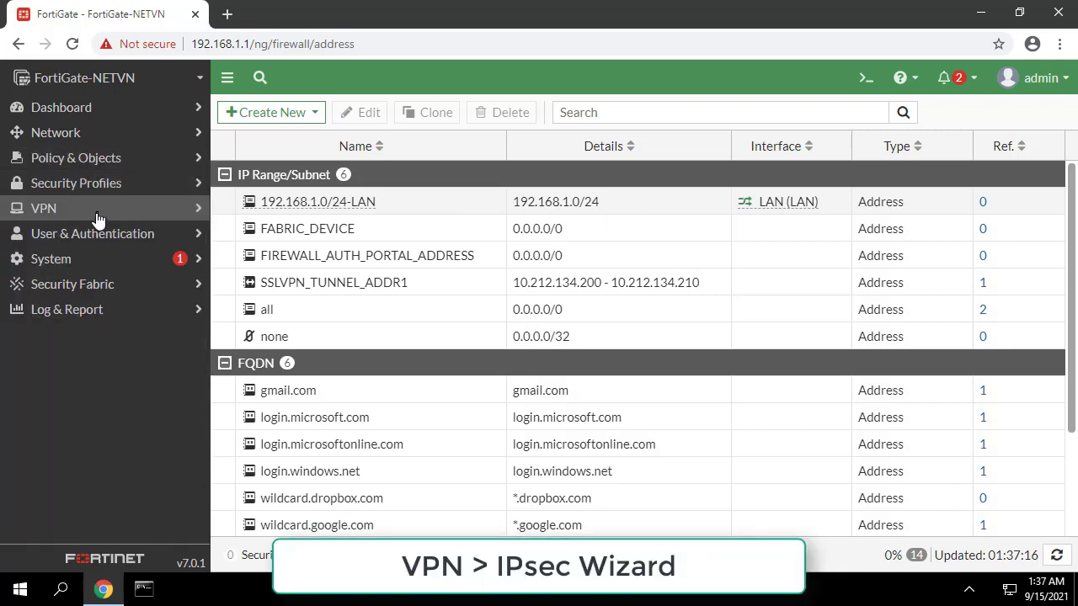
# Start IPsec Wizard tunnel 'client-to-site' using Remote Access template with FortiClient clients.
pyautogui.click(43, 208)
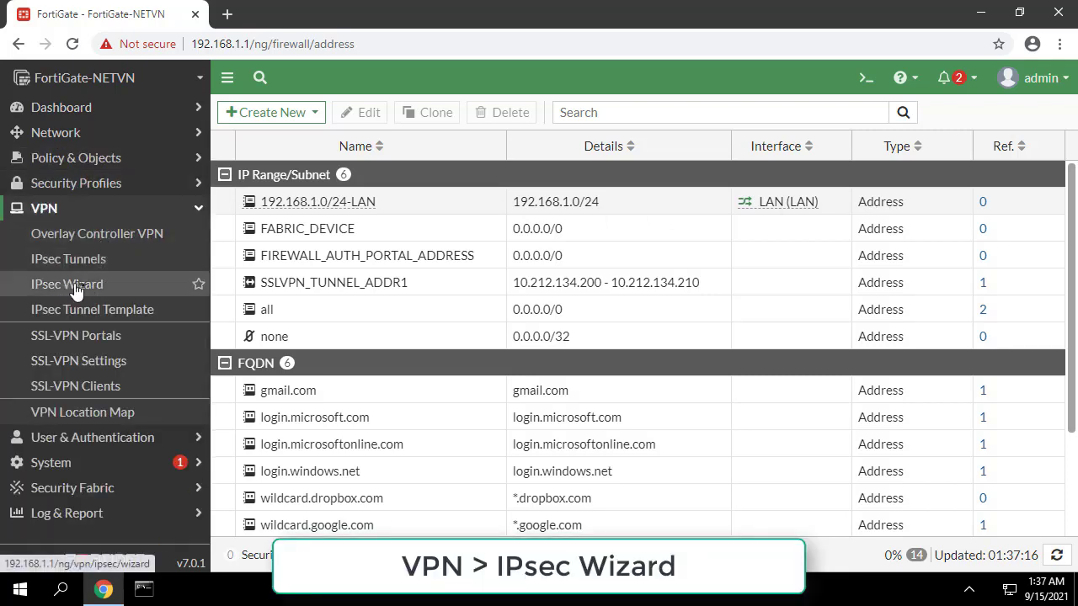
pyautogui.click(67, 284)
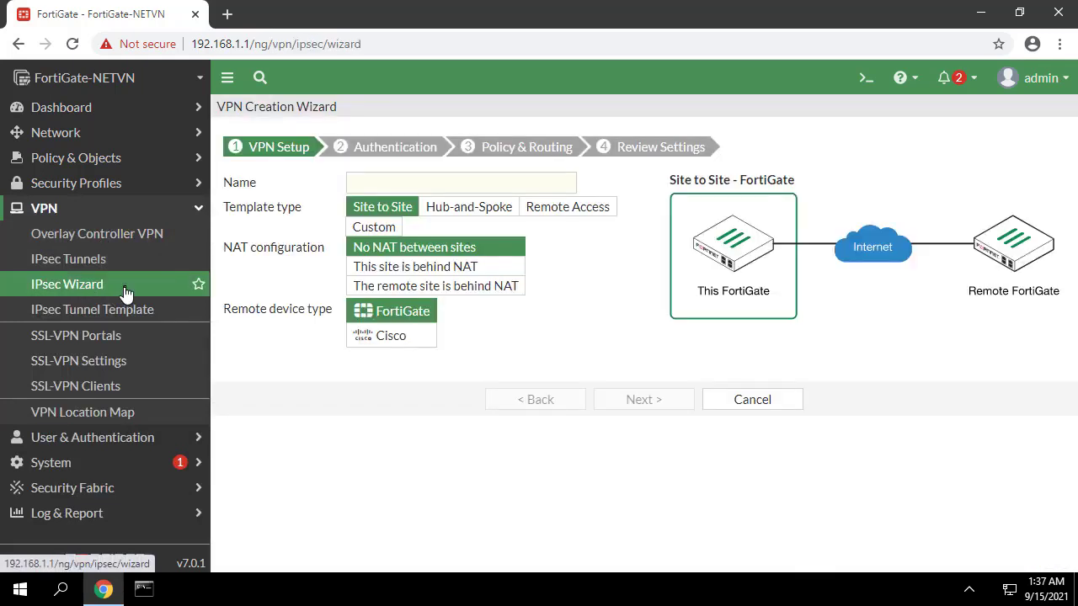
pyautogui.click(460, 182)
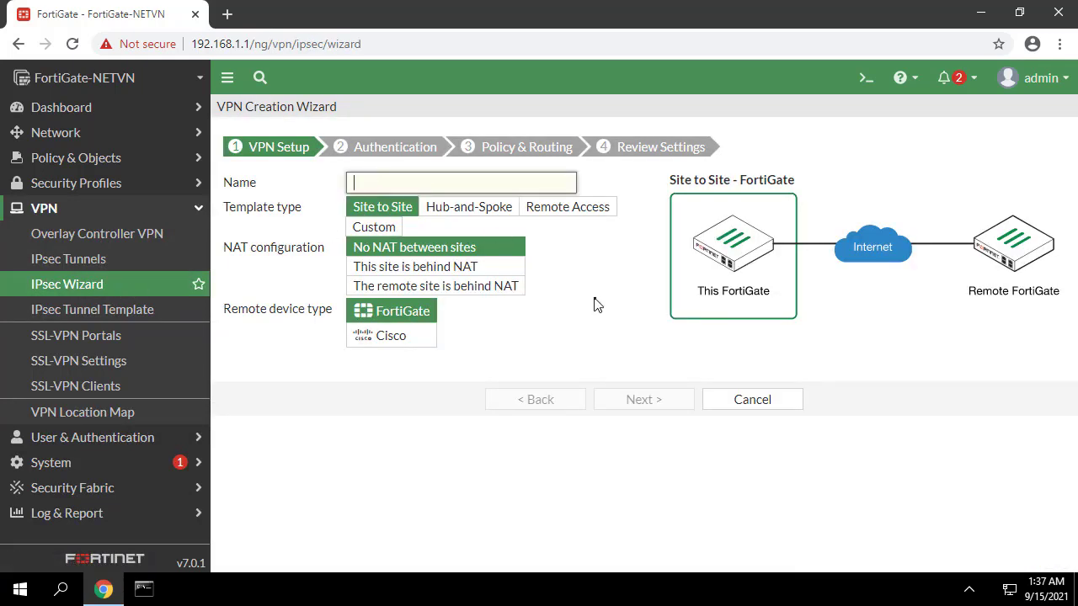
pyautogui.write('client-to-site')
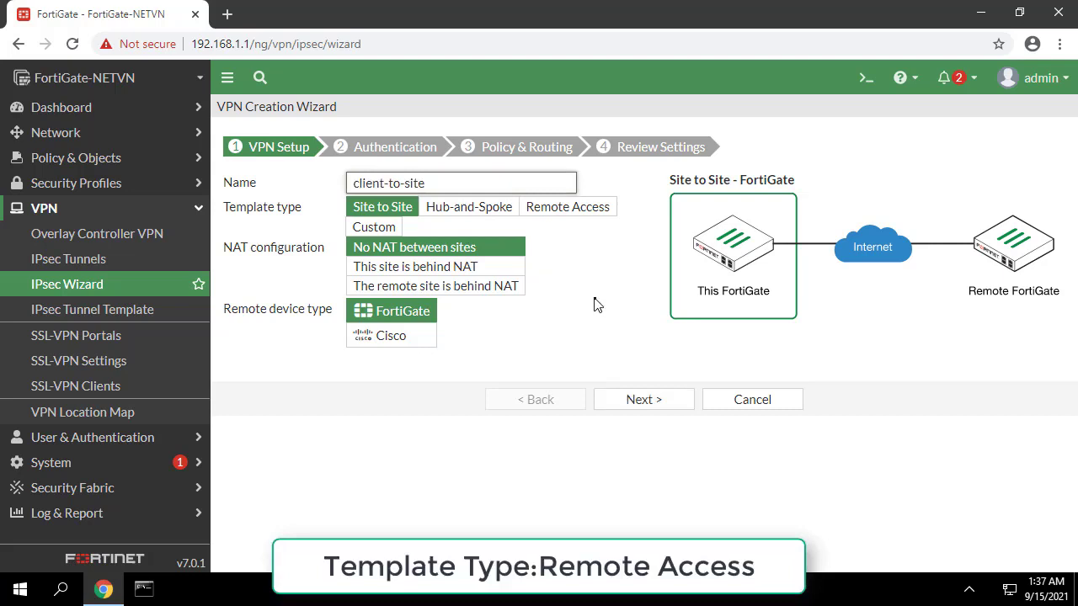
pyautogui.click(567, 207)
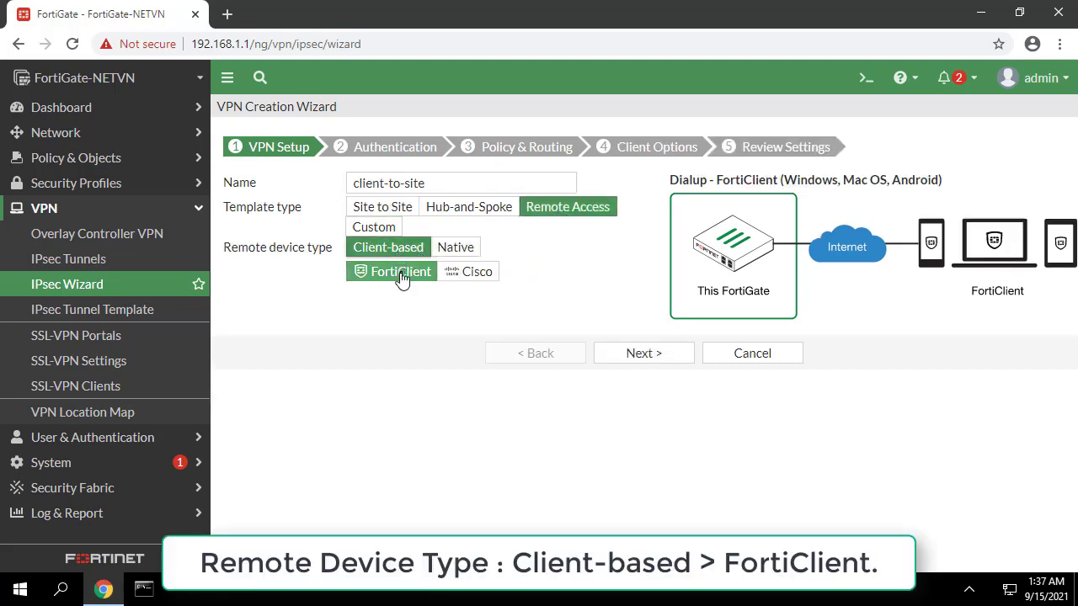
pyautogui.click(642, 352)
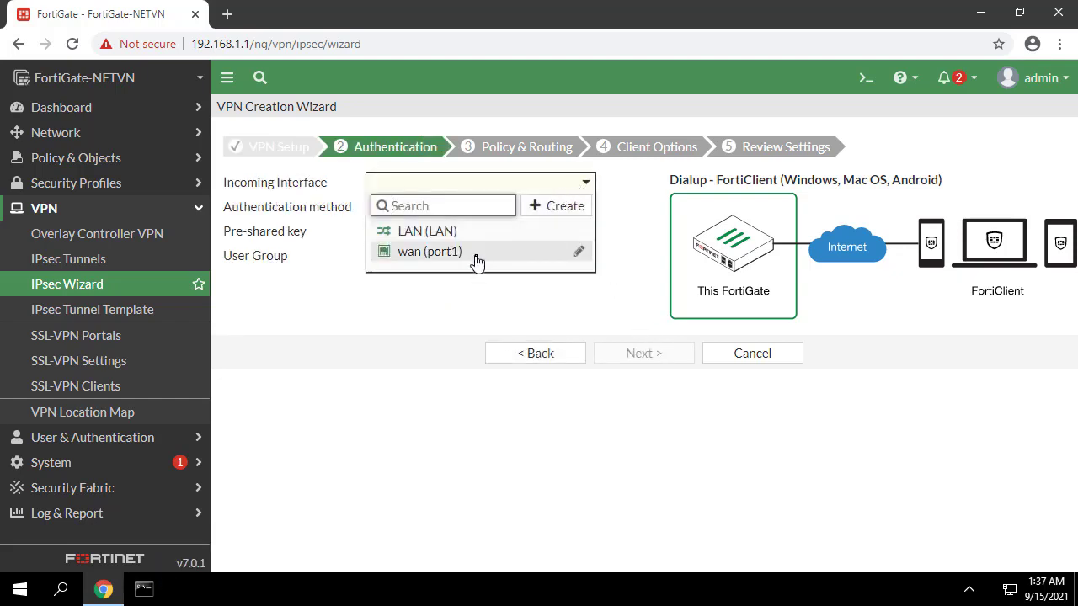
pyautogui.click(428, 251)
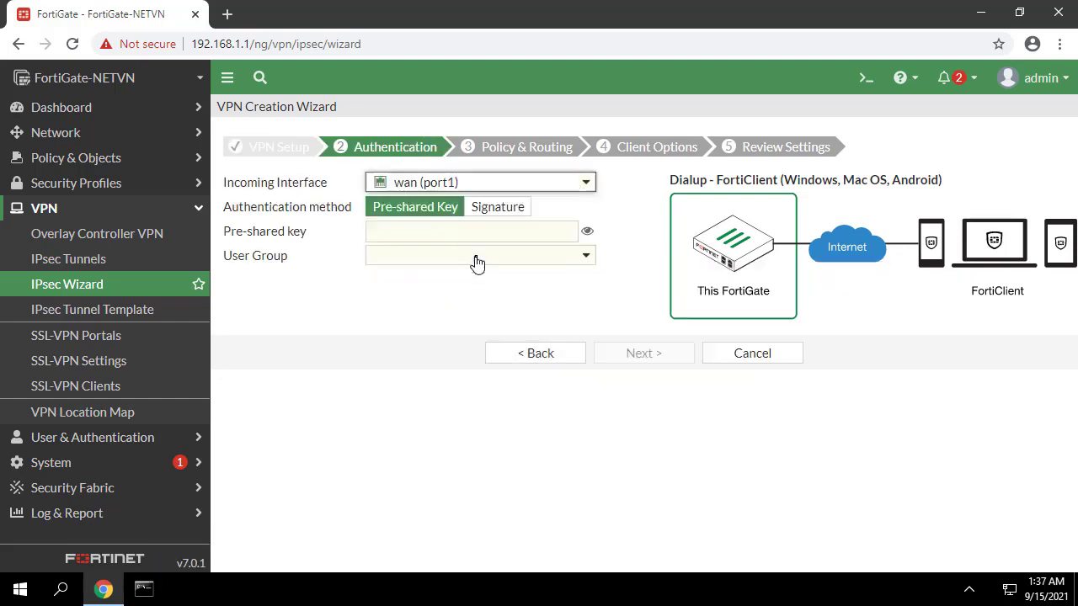
pyautogui.click(472, 231)
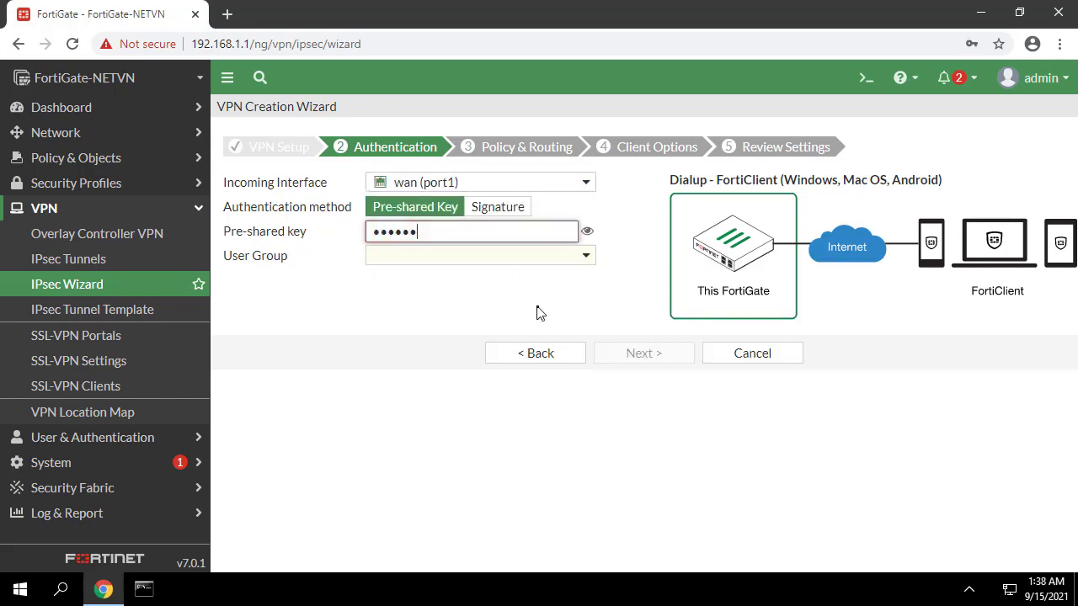
pyautogui.click(587, 230)
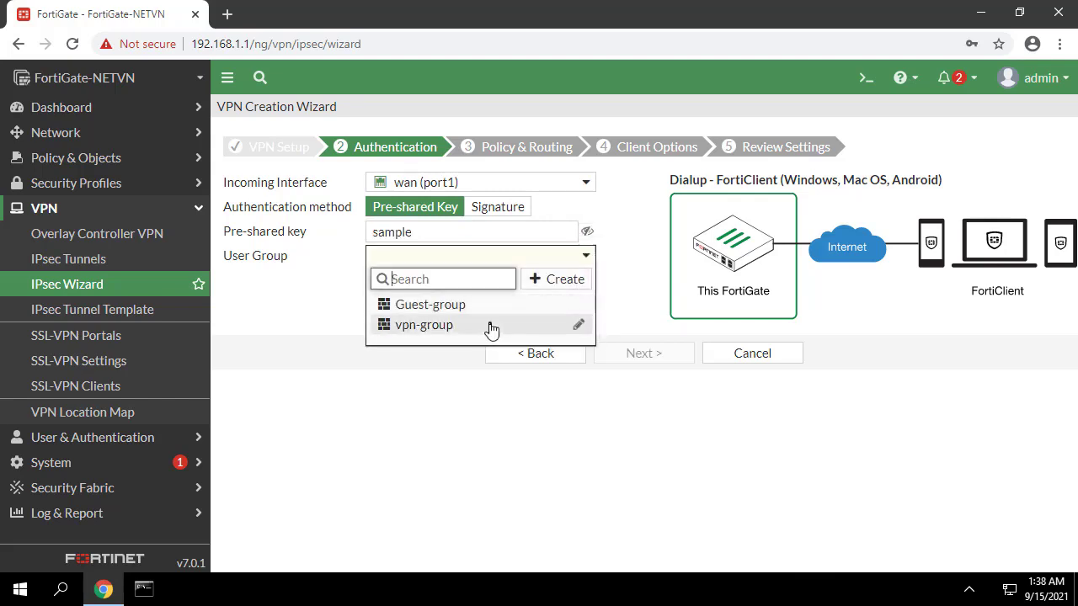
pyautogui.click(424, 325)
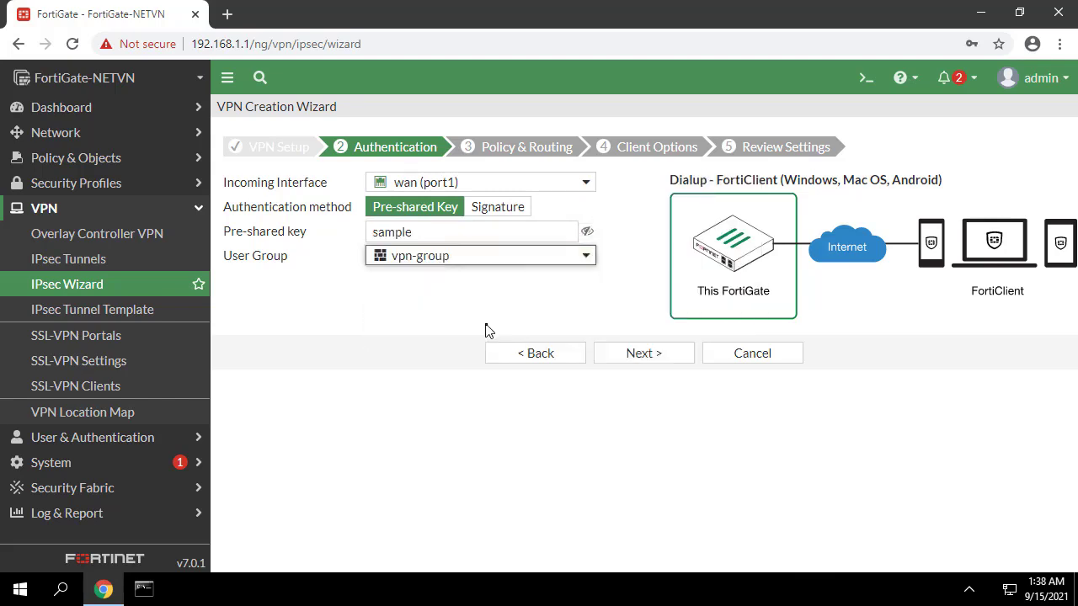
pyautogui.click(644, 352)
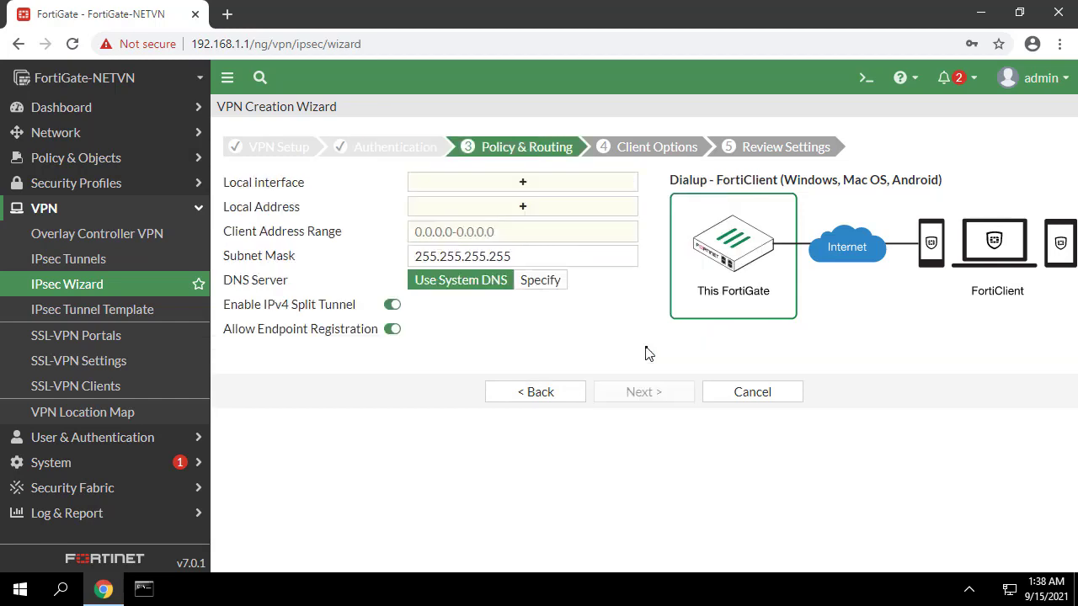
# Use LAN interface, 192.168.1.0/24-LAN address, and client range 10.11.12.1-10.11.12.13.
pyautogui.click(522, 182)
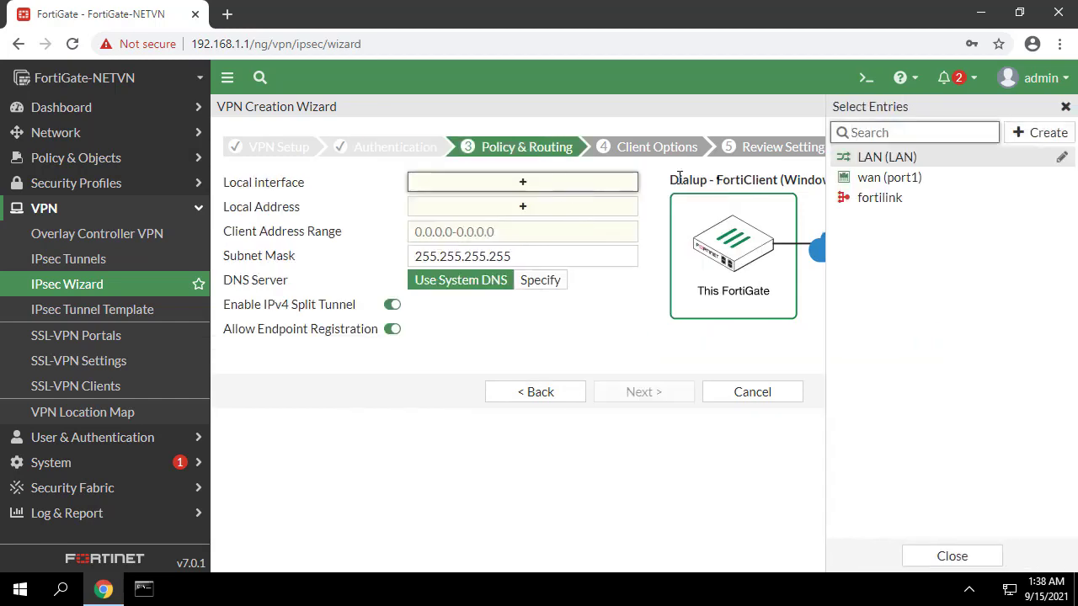
pyautogui.click(886, 157)
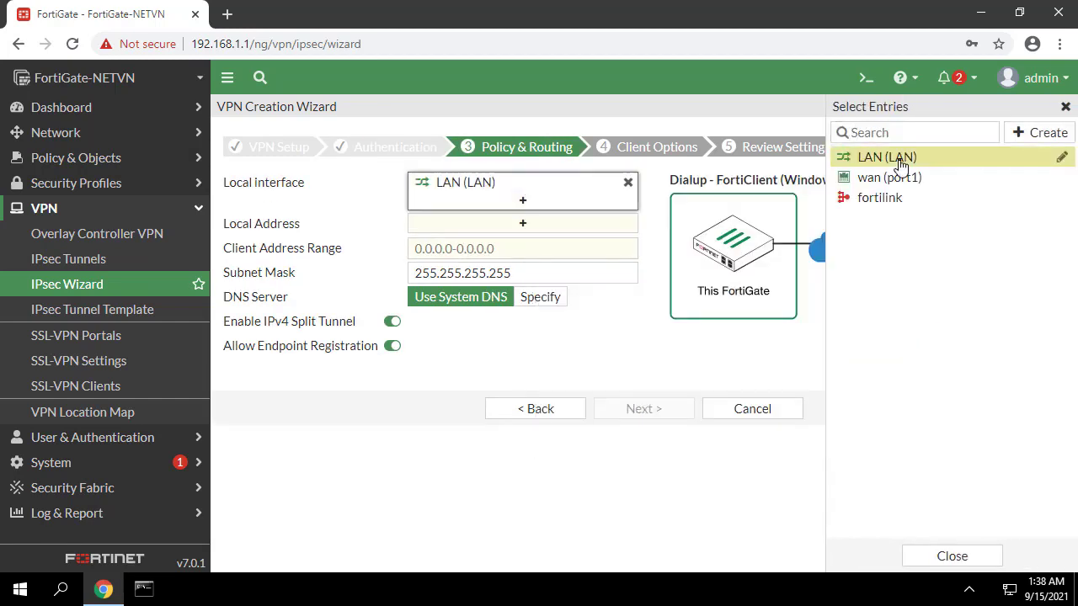
pyautogui.click(522, 224)
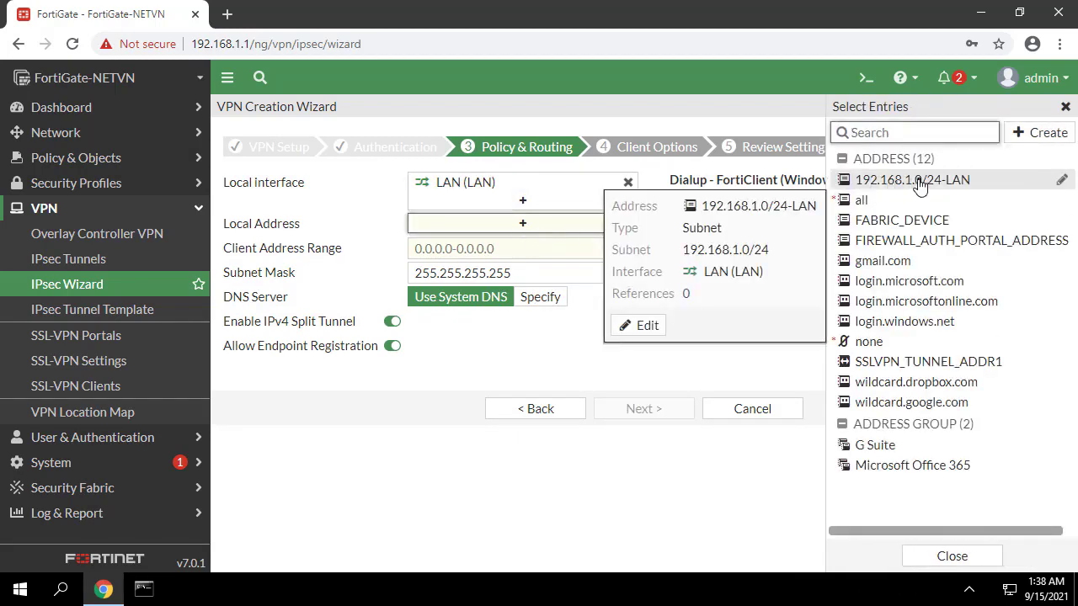
pyautogui.click(912, 180)
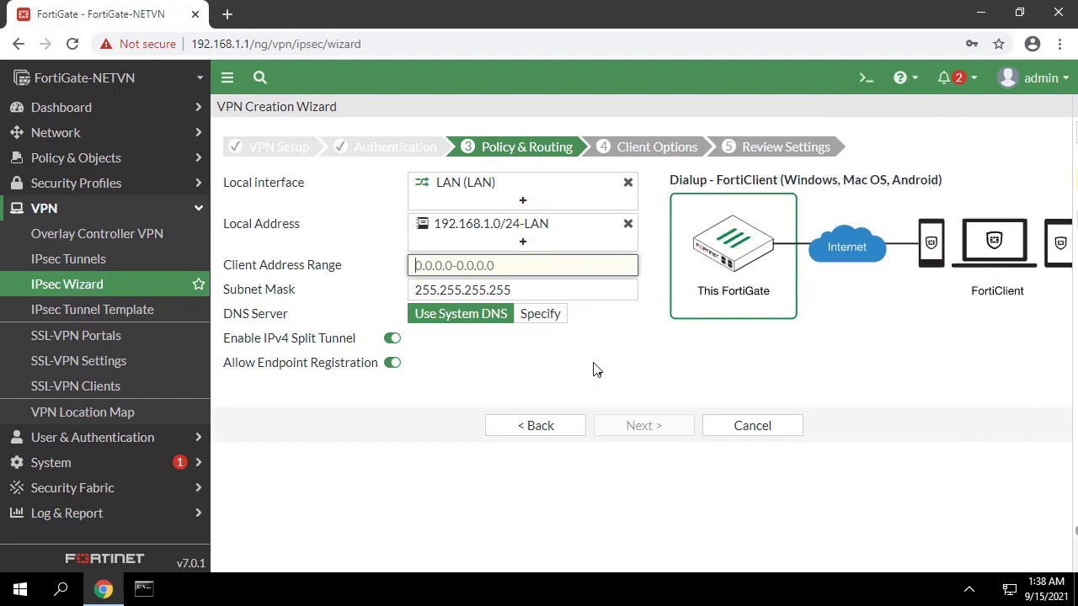
pyautogui.write('10.11.12.1-10.11.12.13')
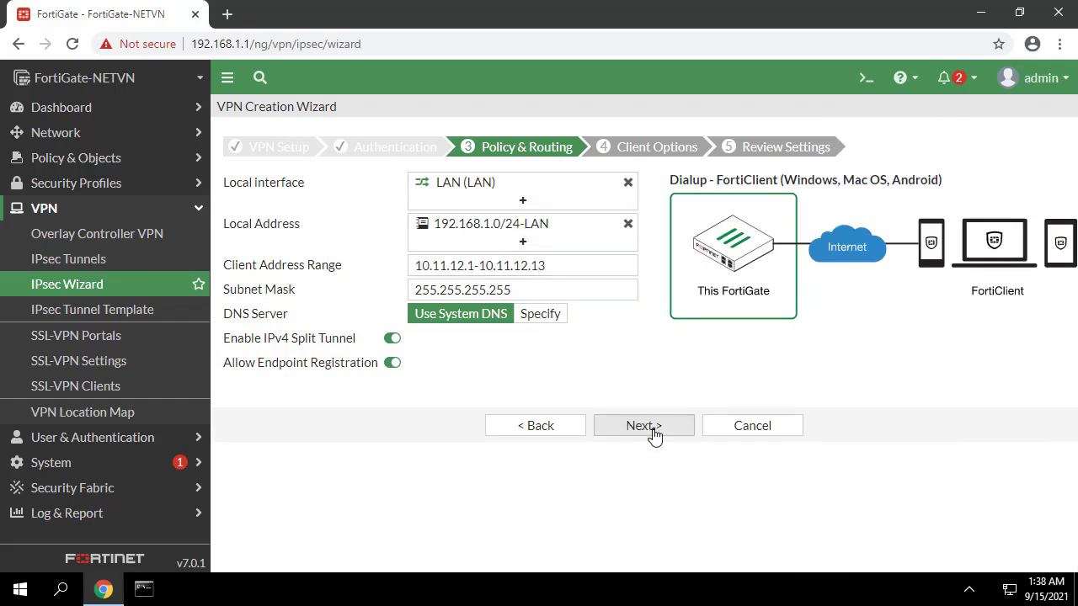
pyautogui.click(643, 425)
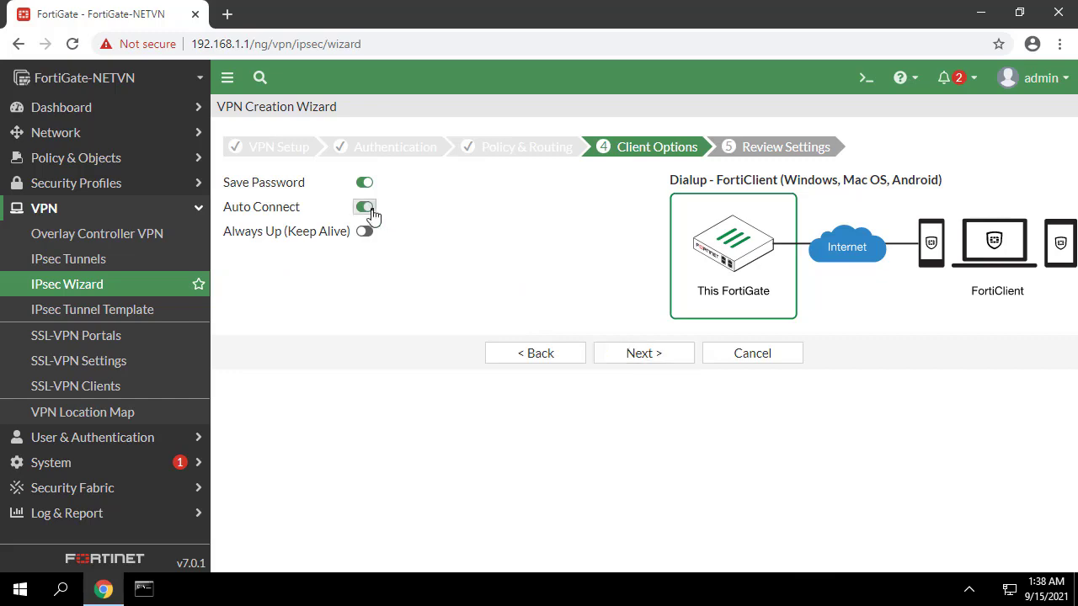
# Enable Always Up keep-alive, review the summary, and create the client-to-site tunnel.
pyautogui.click(365, 231)
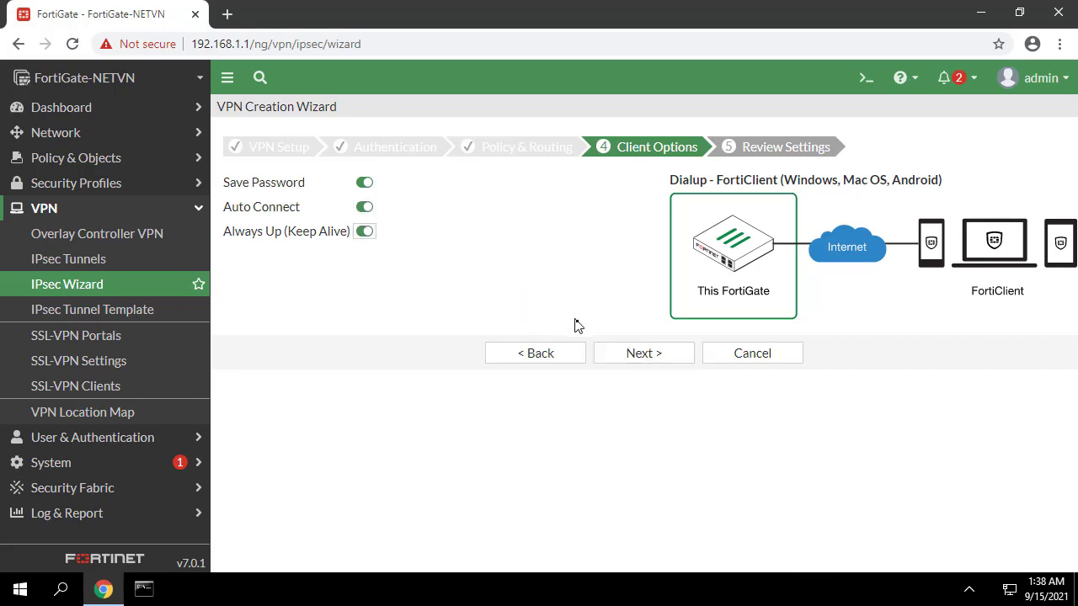
pyautogui.click(643, 352)
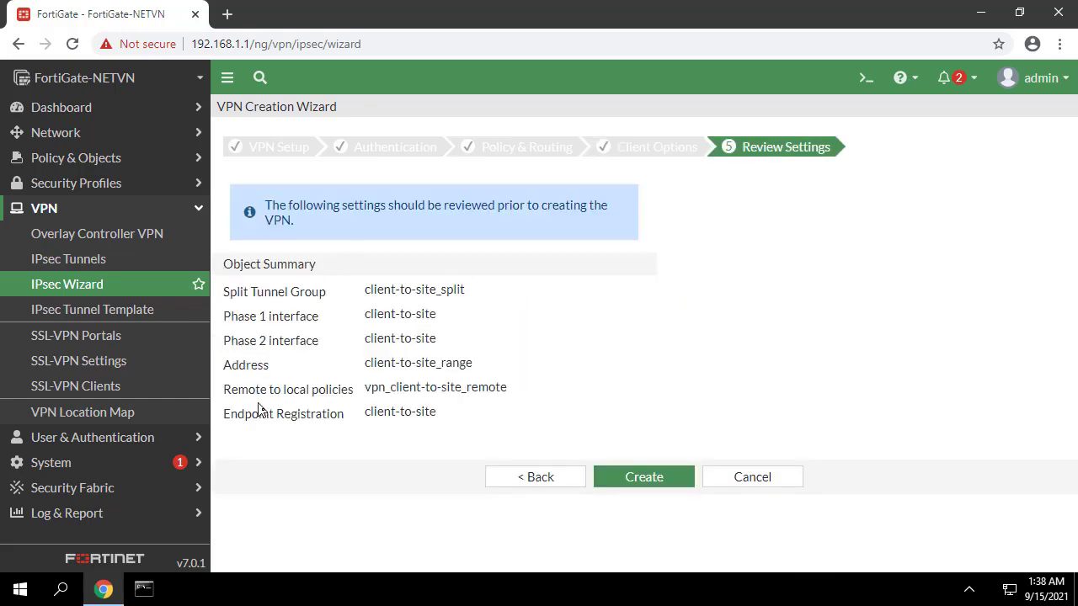
pyautogui.click(643, 477)
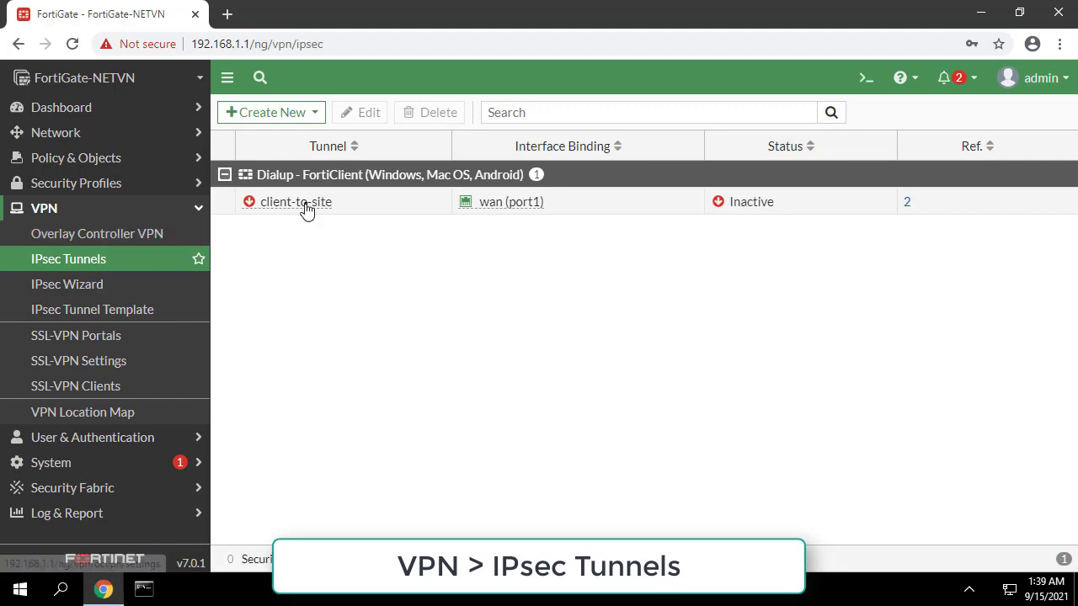
# Convert client-to-site to a custom tunnel and edit its Phase 2 selector.
pyautogui.click(296, 201)
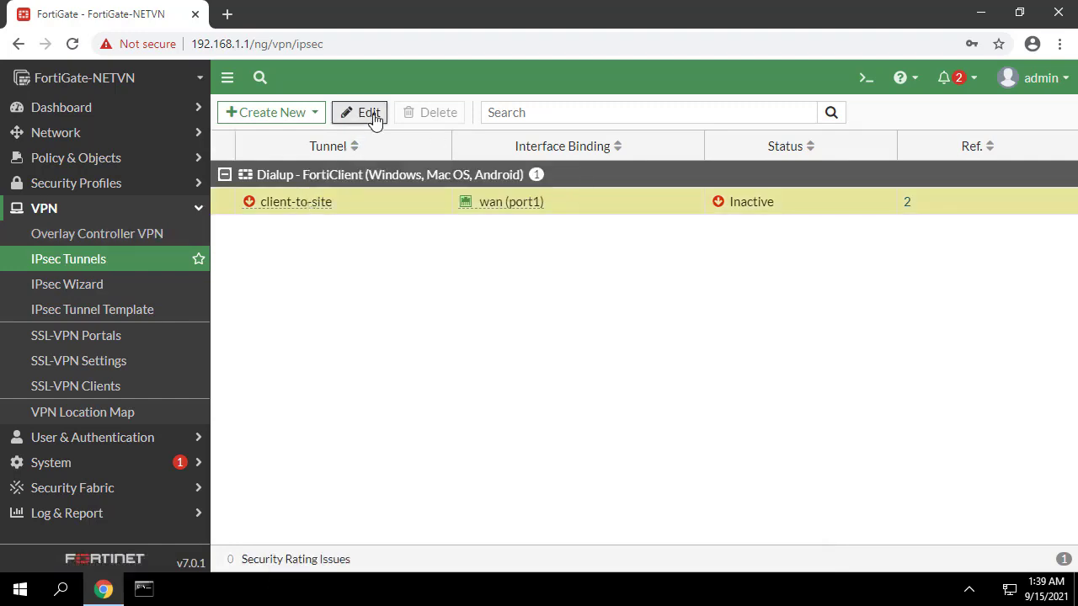
pyautogui.click(361, 112)
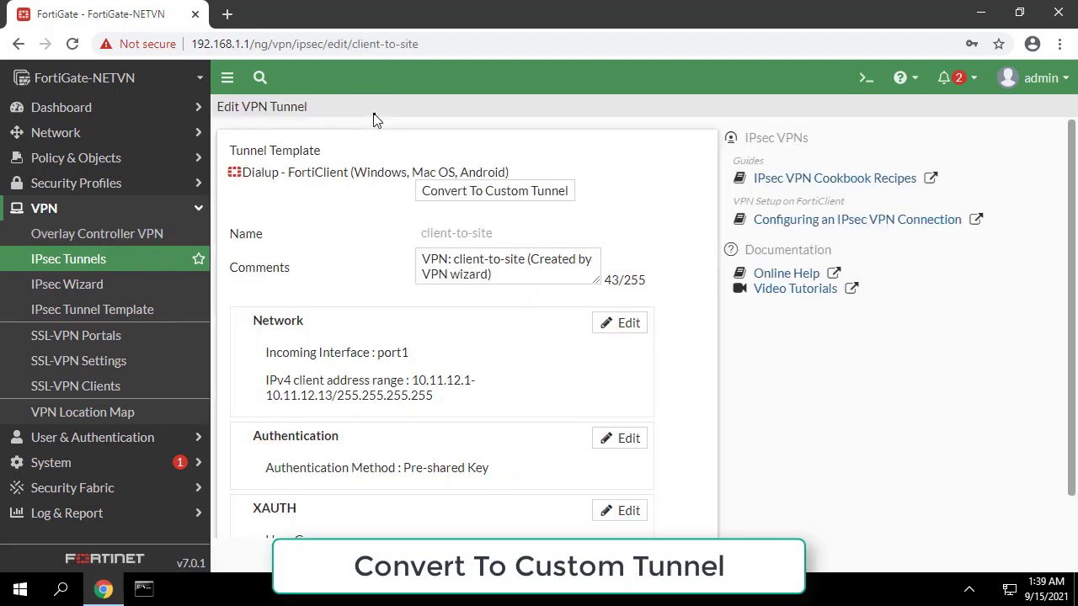
pyautogui.click(494, 190)
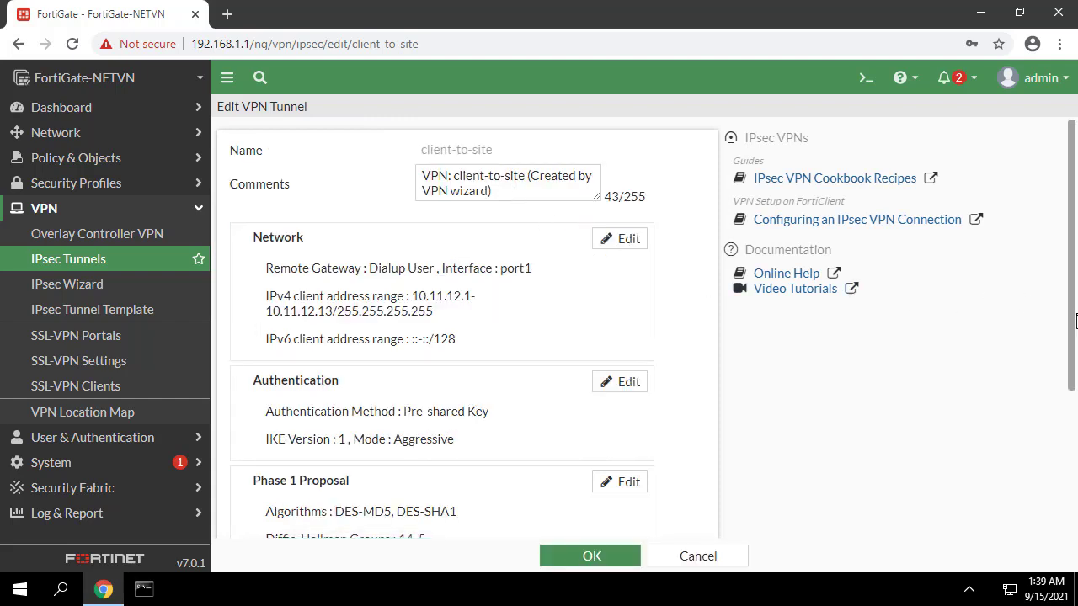
pyautogui.scroll(-3)
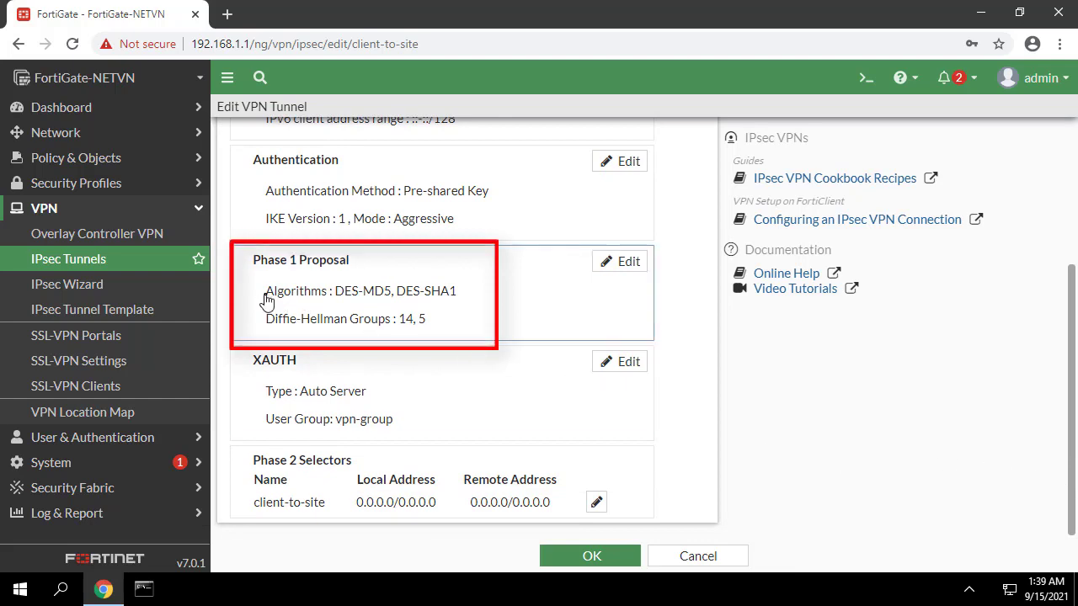
pyautogui.moveTo(285, 300)
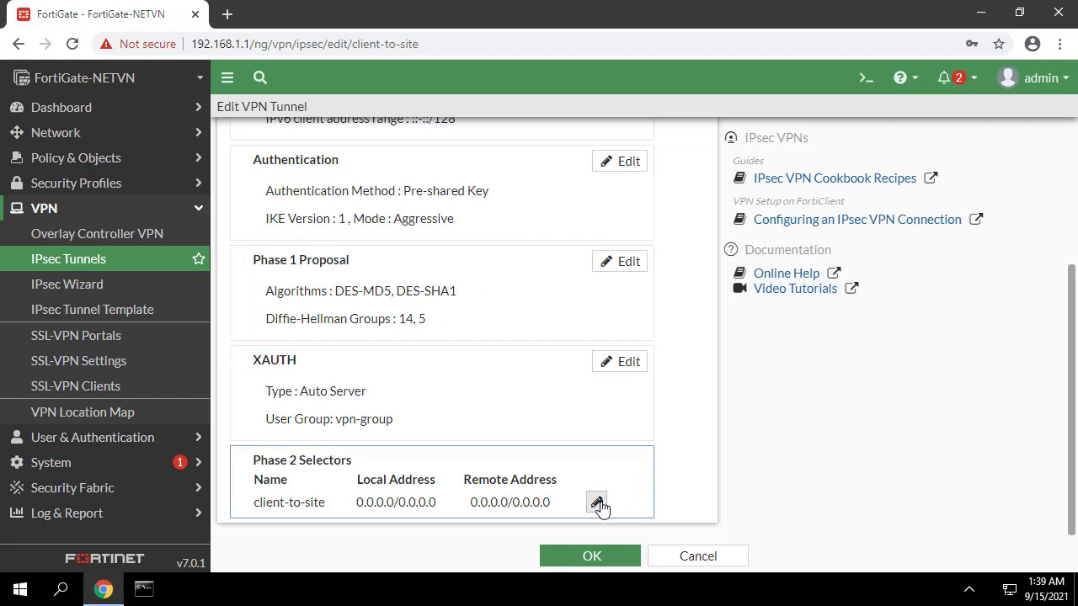
pyautogui.click(596, 502)
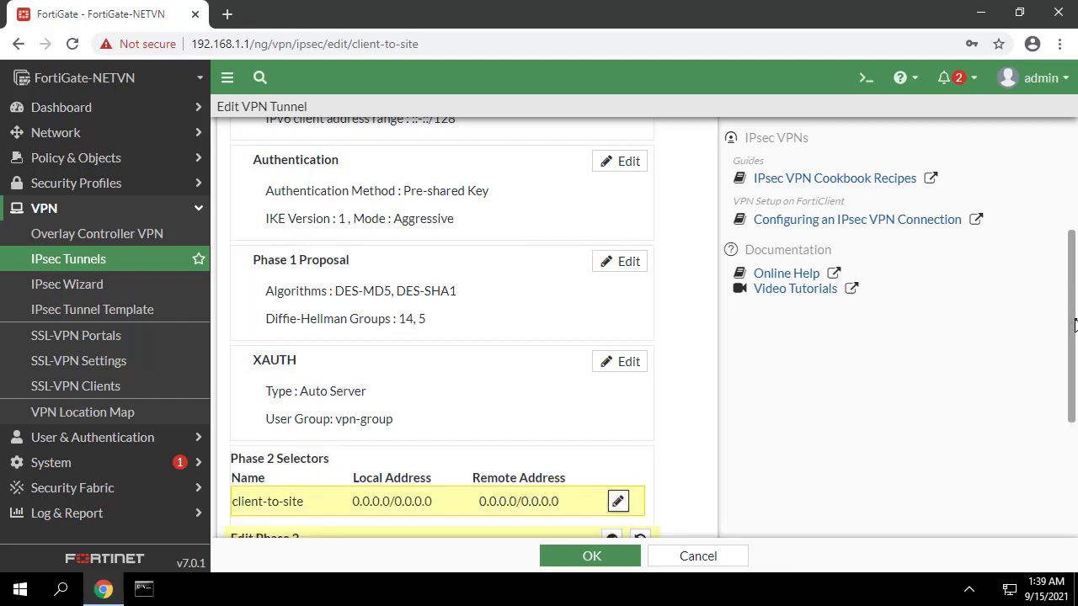
# Inspect the advanced Phase 2 proposal, then discard edits and leave the tunnel editor.
pyautogui.click(618, 501)
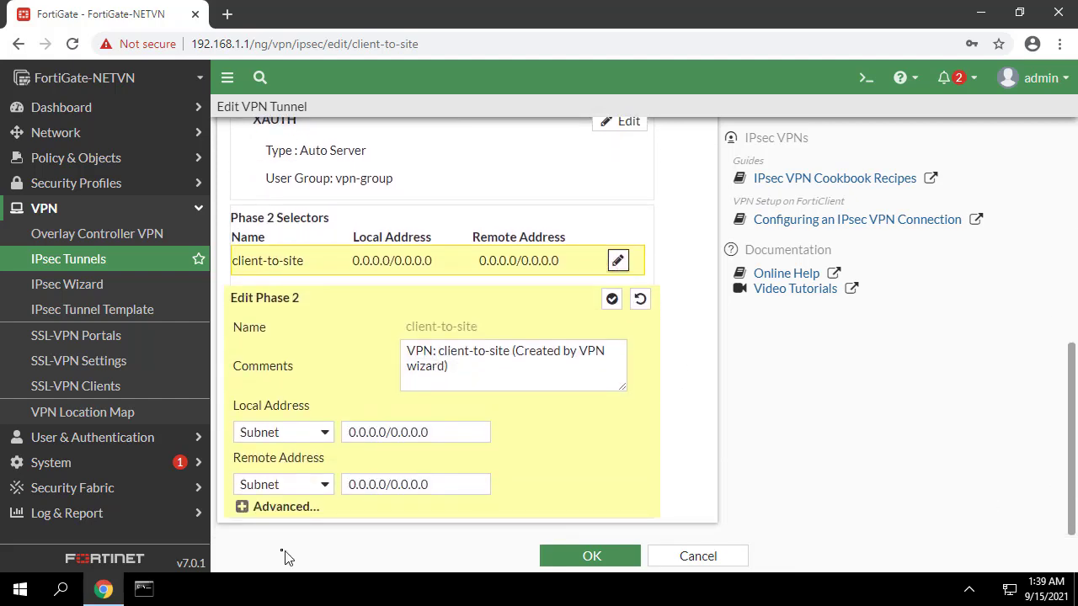
pyautogui.click(242, 506)
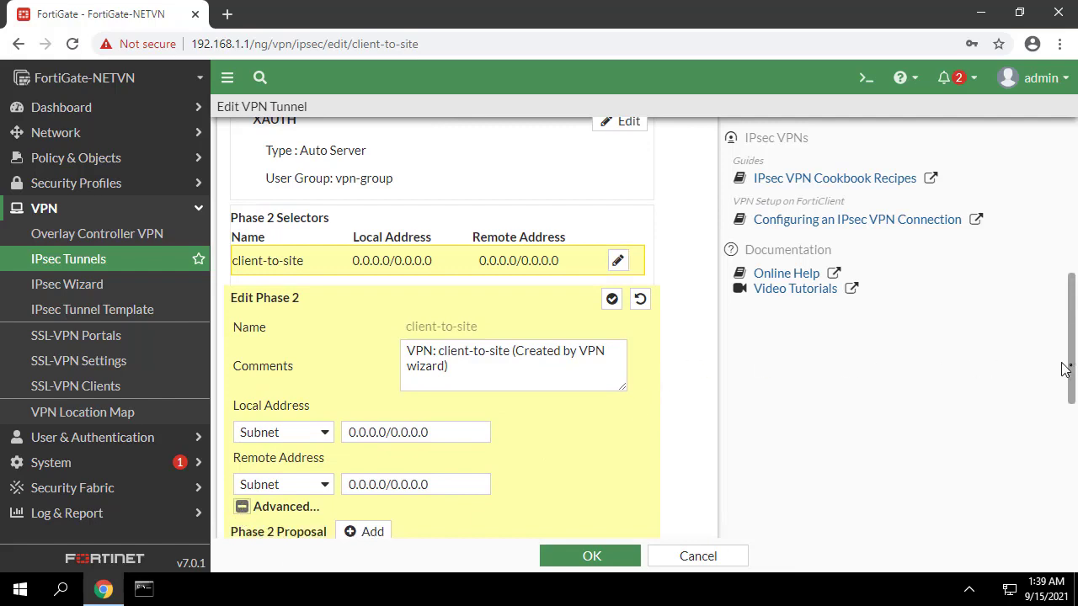
pyautogui.scroll(-3)
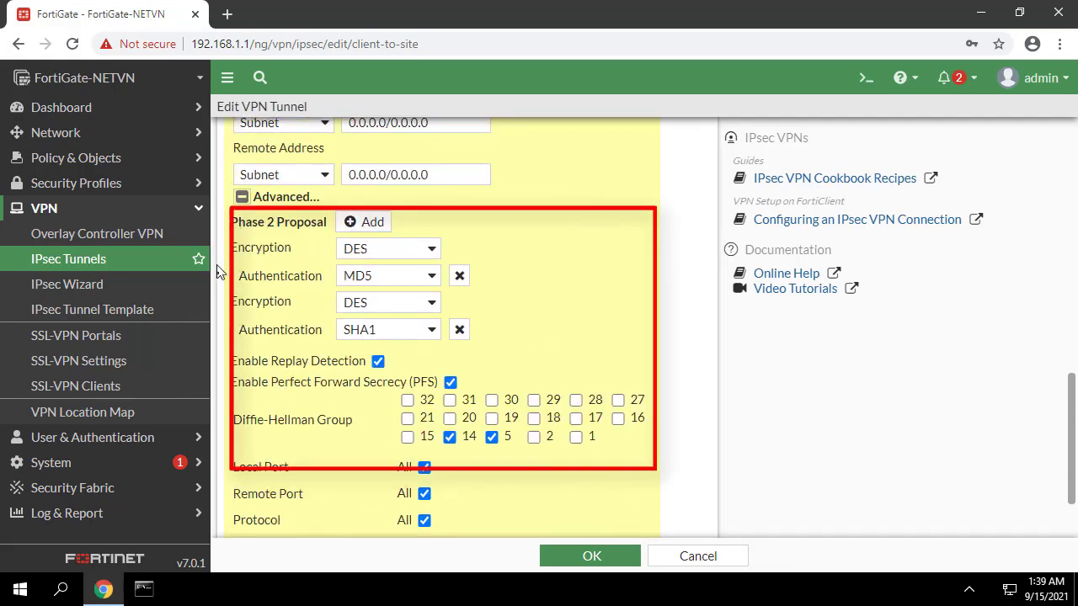
pyautogui.moveTo(685, 287)
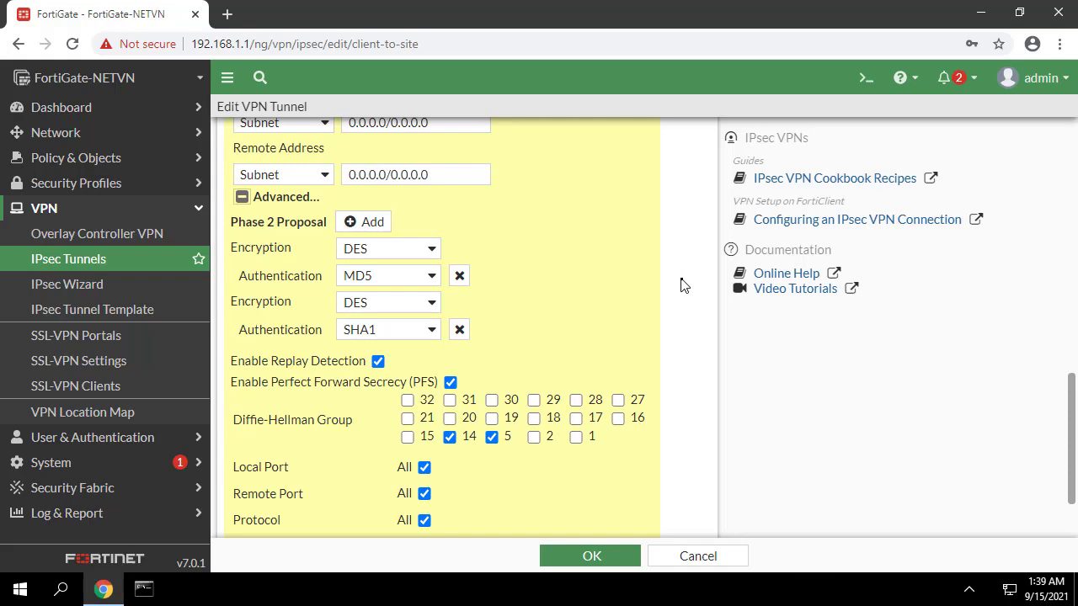
pyautogui.click(698, 556)
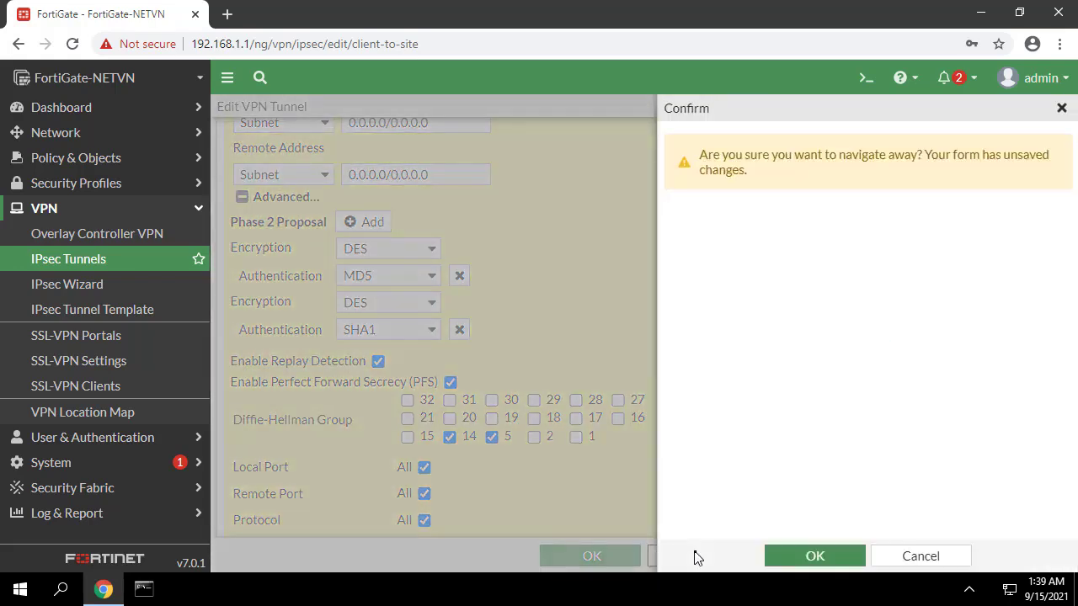
pyautogui.click(813, 555)
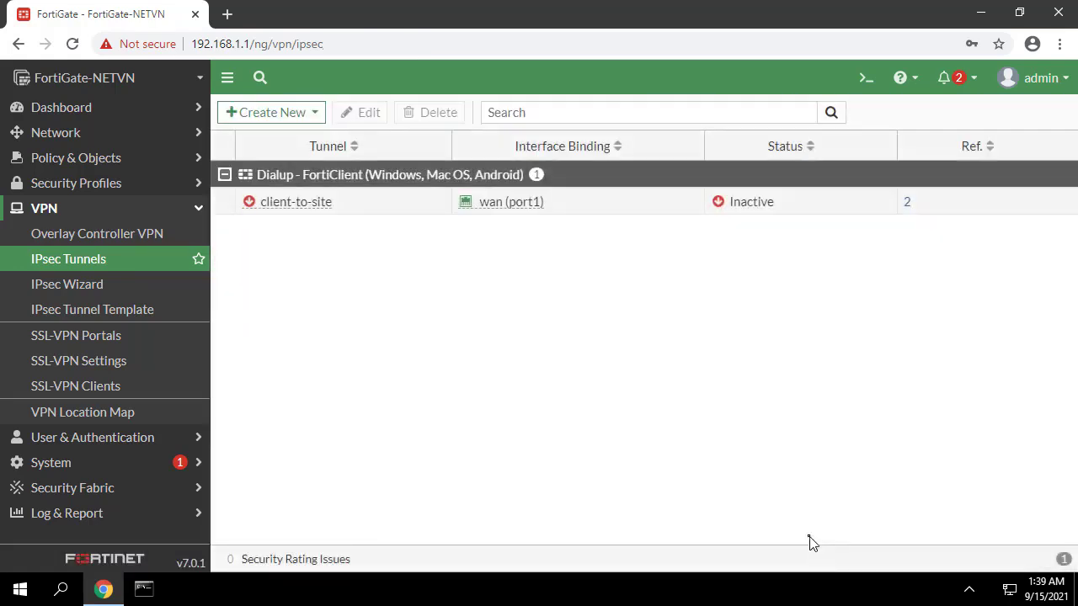
pyautogui.click(55, 132)
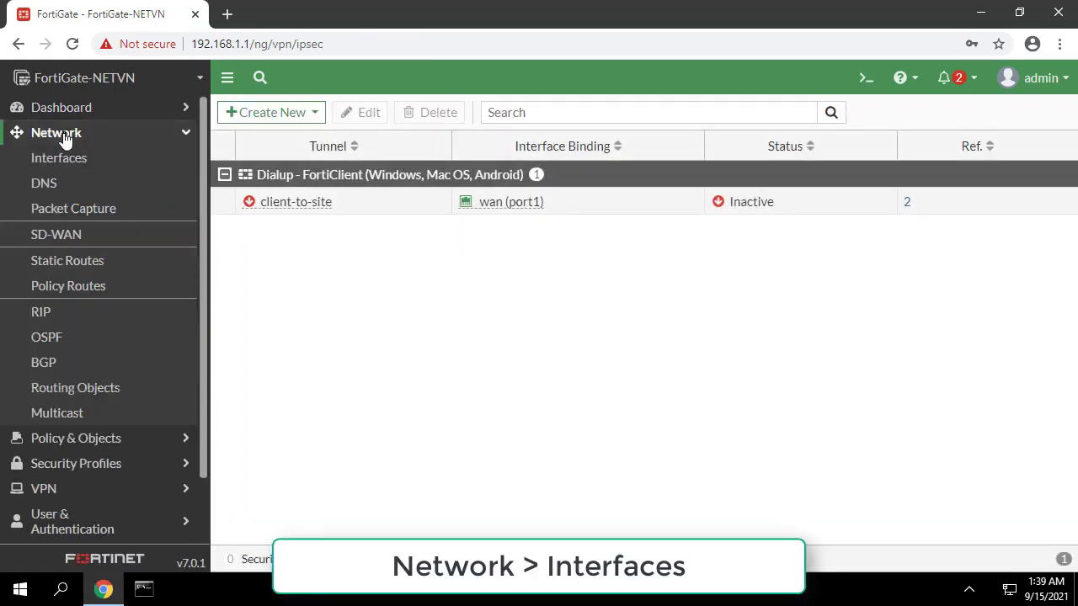
pyautogui.click(59, 158)
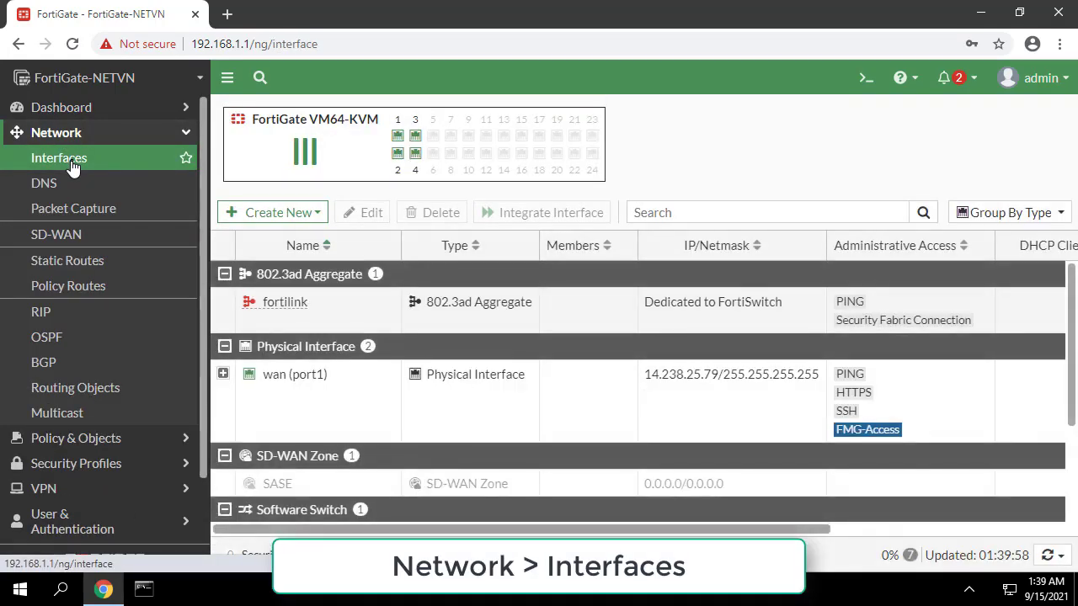
pyautogui.moveTo(701, 374)
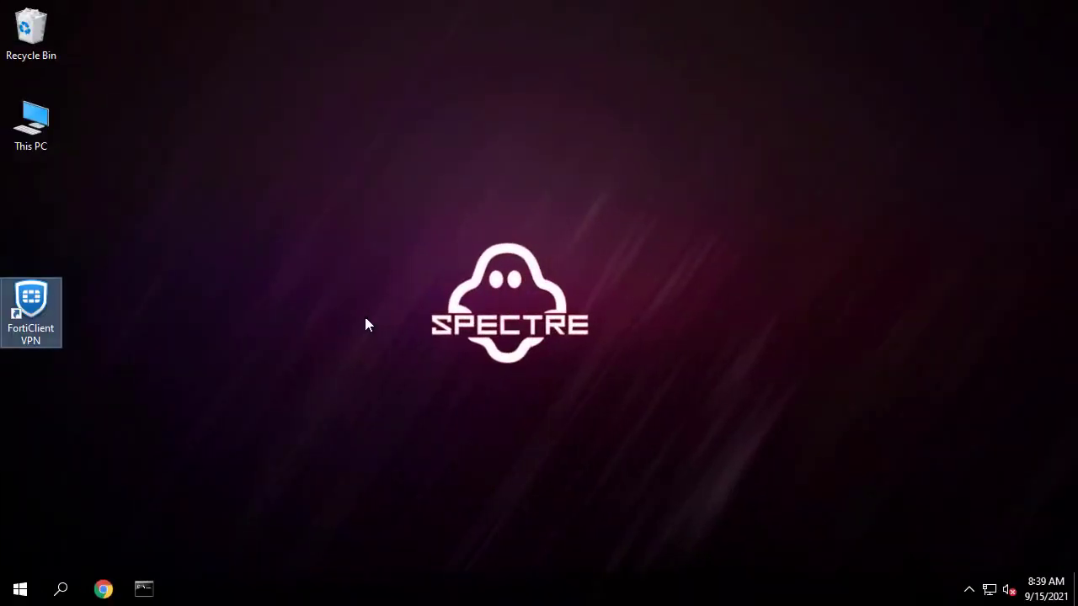
# Create a FortiClient IPsec VPN connection named connect-to-FortiGate with remote gateway 14.238.25.79.
pyautogui.doubleClick(31, 312)
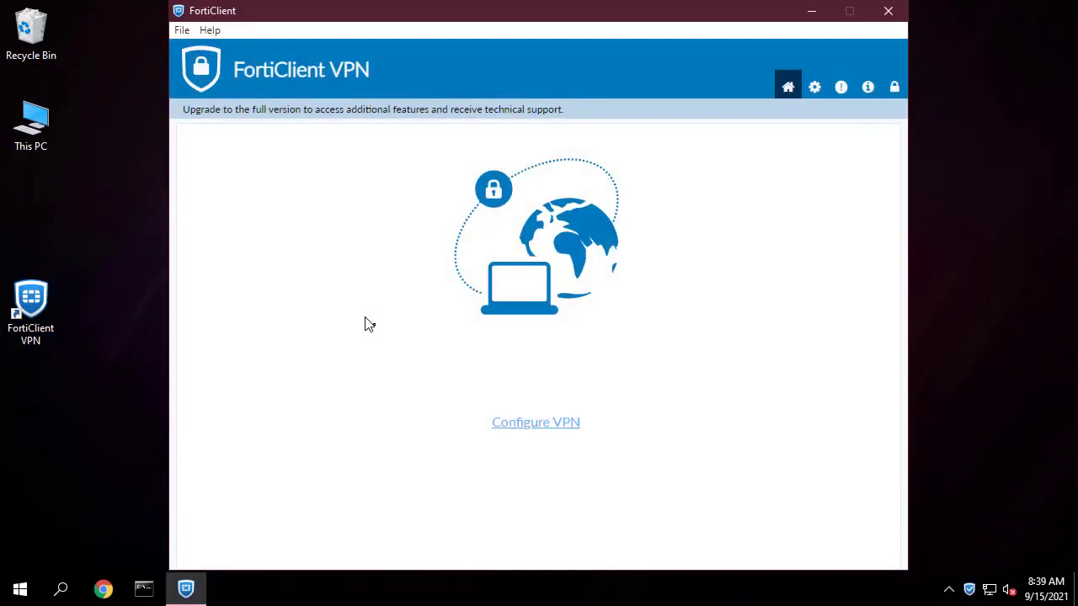
pyautogui.click(536, 422)
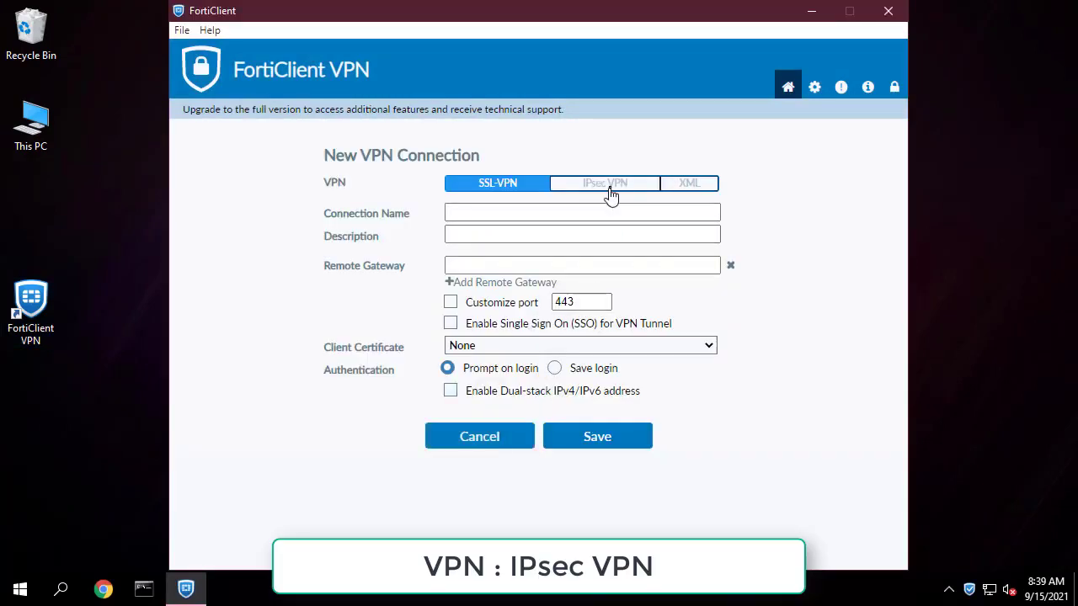
pyautogui.click(605, 183)
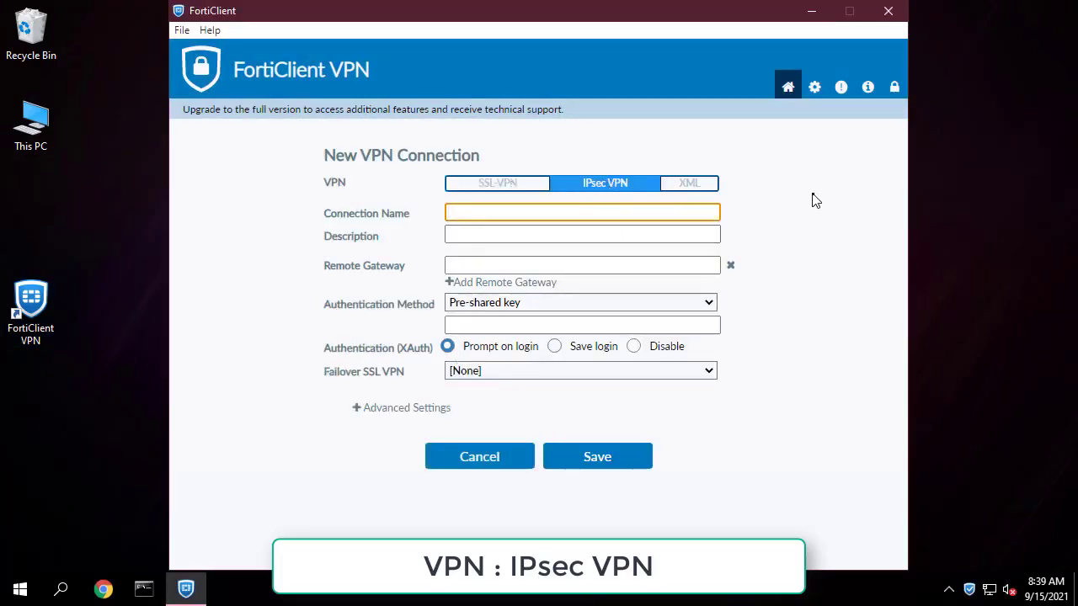
pyautogui.write('connect-to-FortiGate')
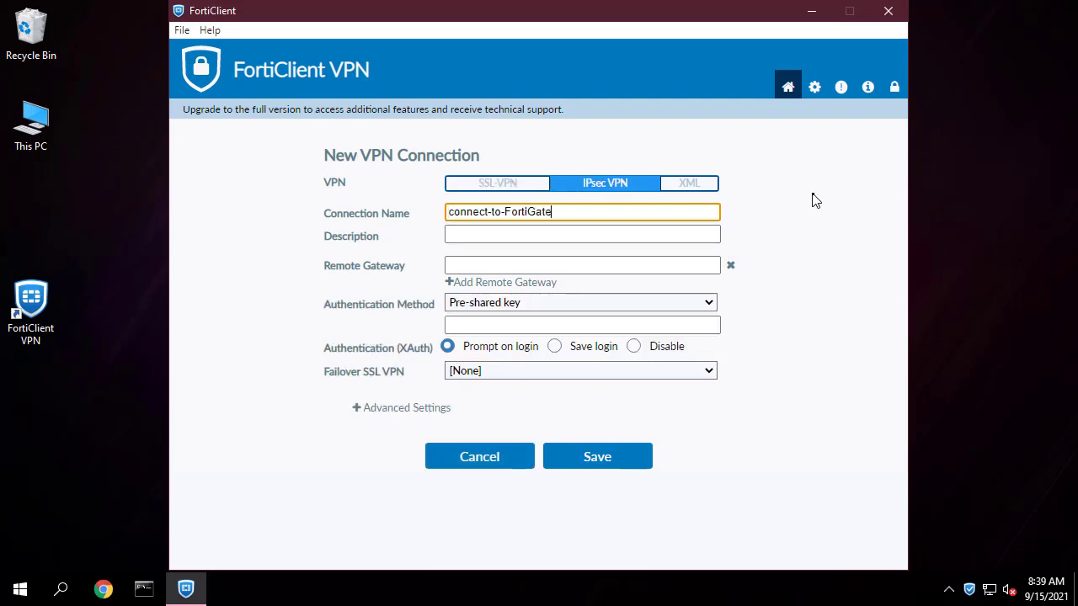
pyautogui.click(581, 265)
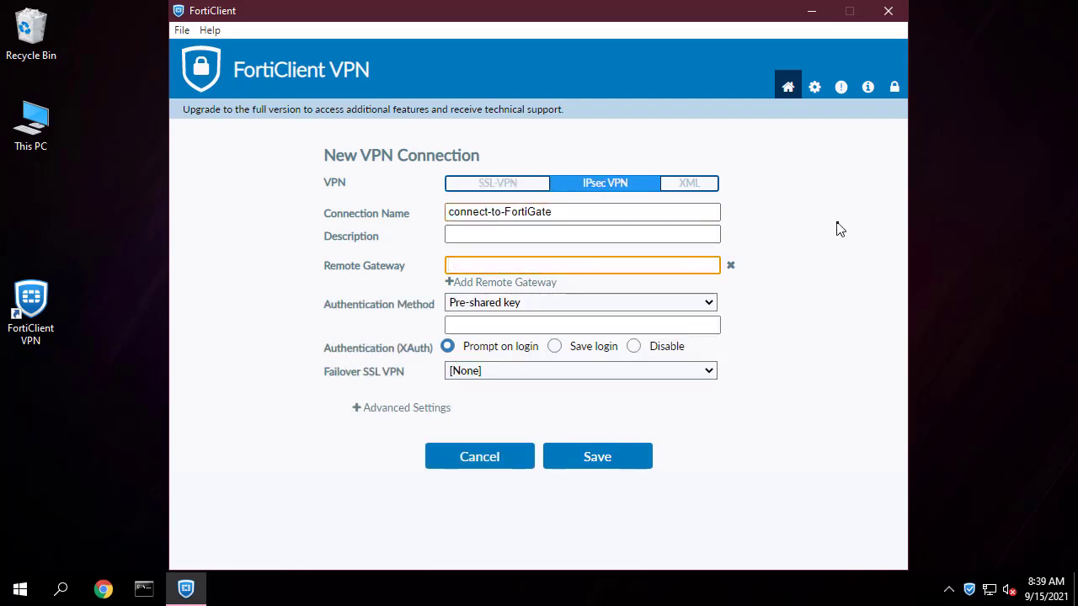
pyautogui.write('14.238.25.79')
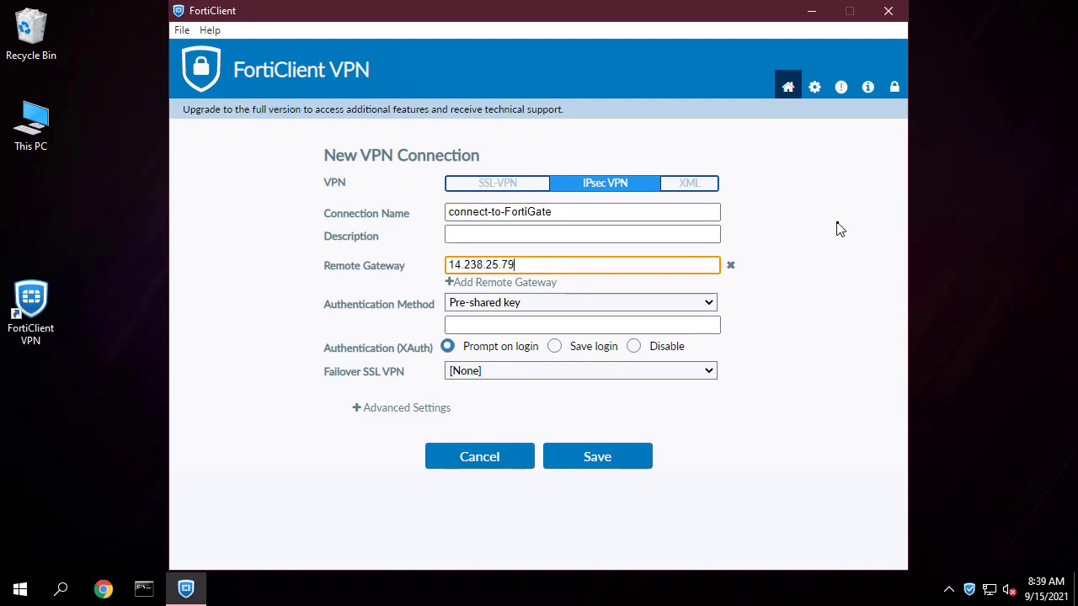
# Enter the pre-shared key and save the login with username vpnuser1.
pyautogui.click(581, 324)
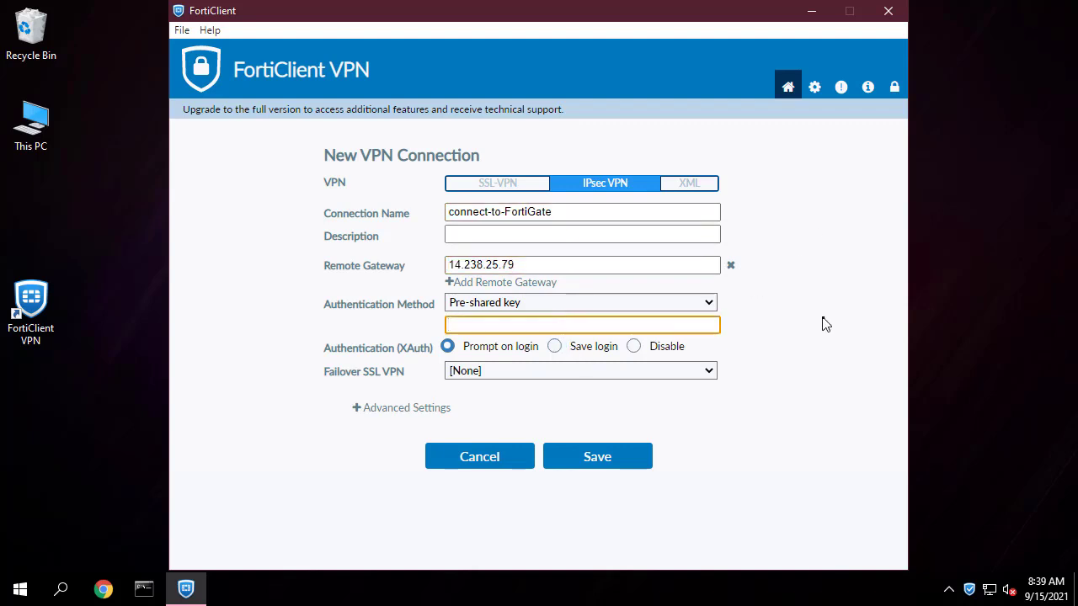
pyautogui.write('••••')
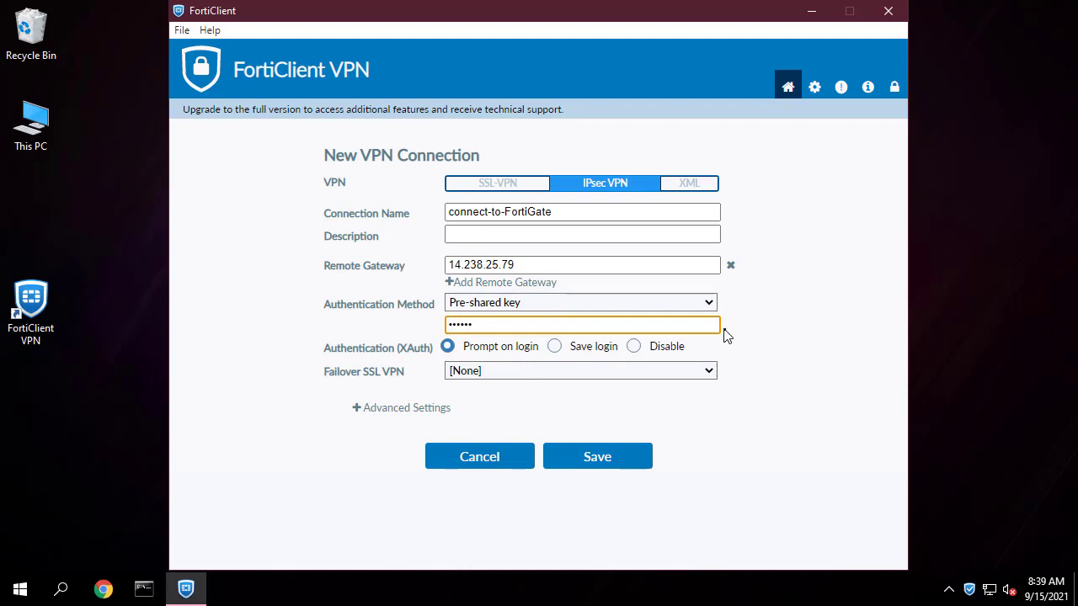
pyautogui.click(554, 346)
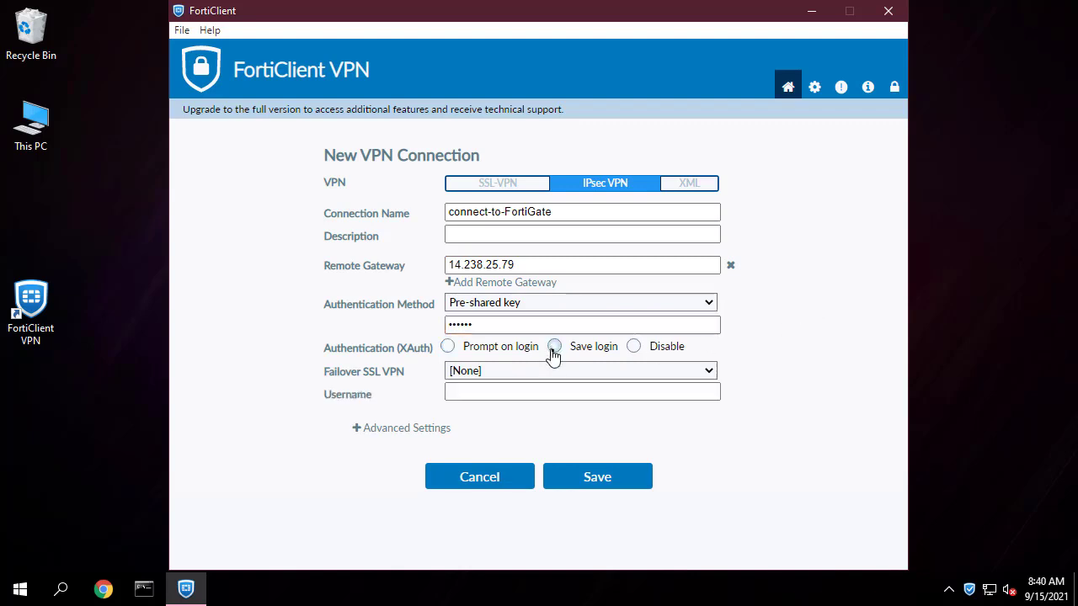
pyautogui.write('vpnuser1')
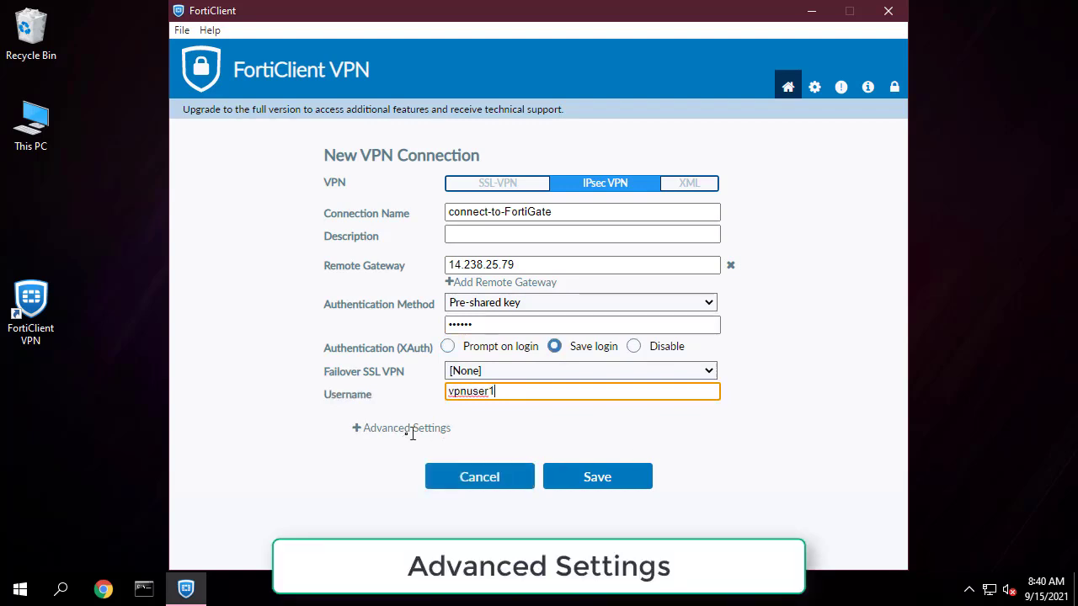
# Under Advanced Settings, set Phase 1 and Phase 2 proposals to DES/MD5 and DES/SHA1.
pyautogui.click(406, 427)
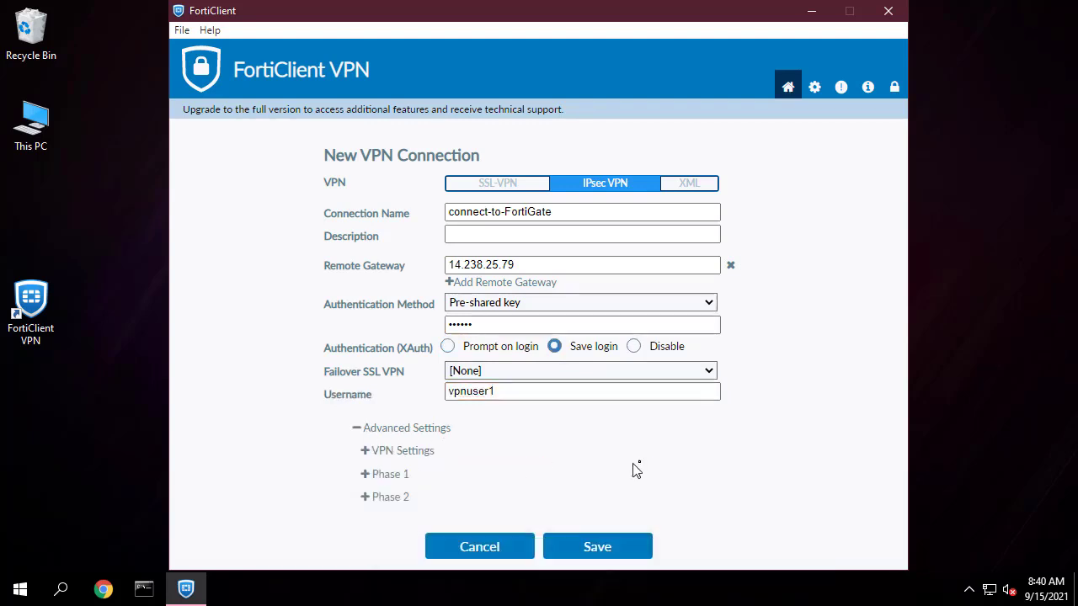
pyautogui.click(388, 473)
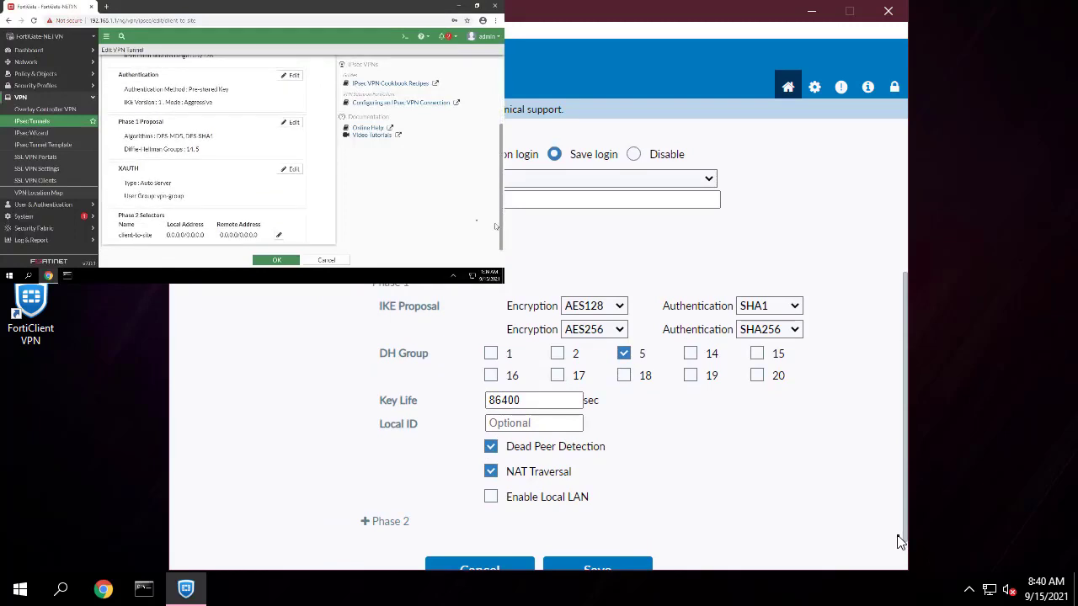
pyautogui.click(593, 304)
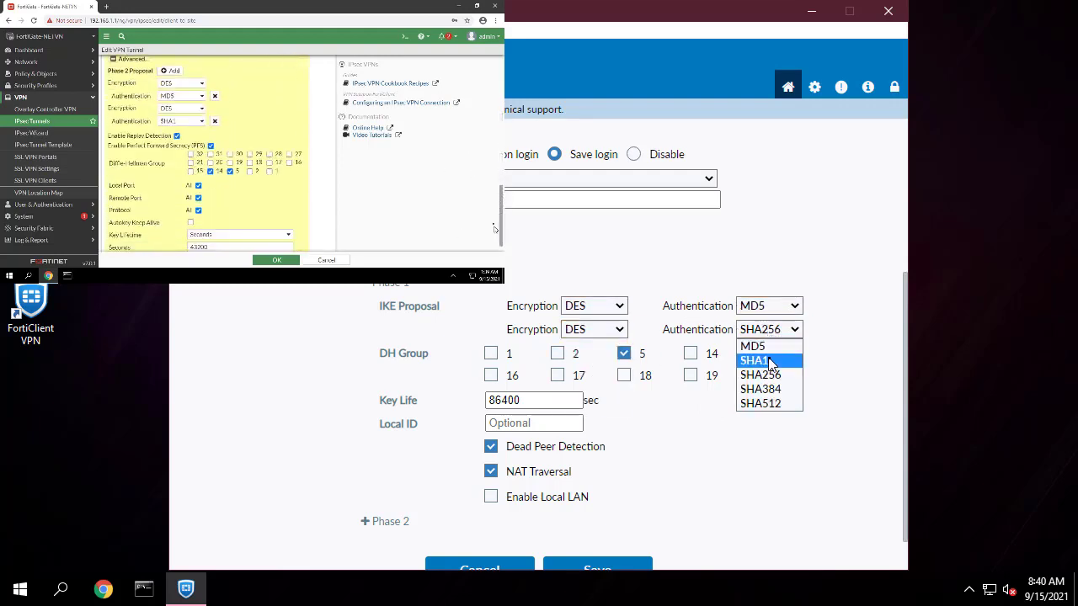
pyautogui.click(757, 360)
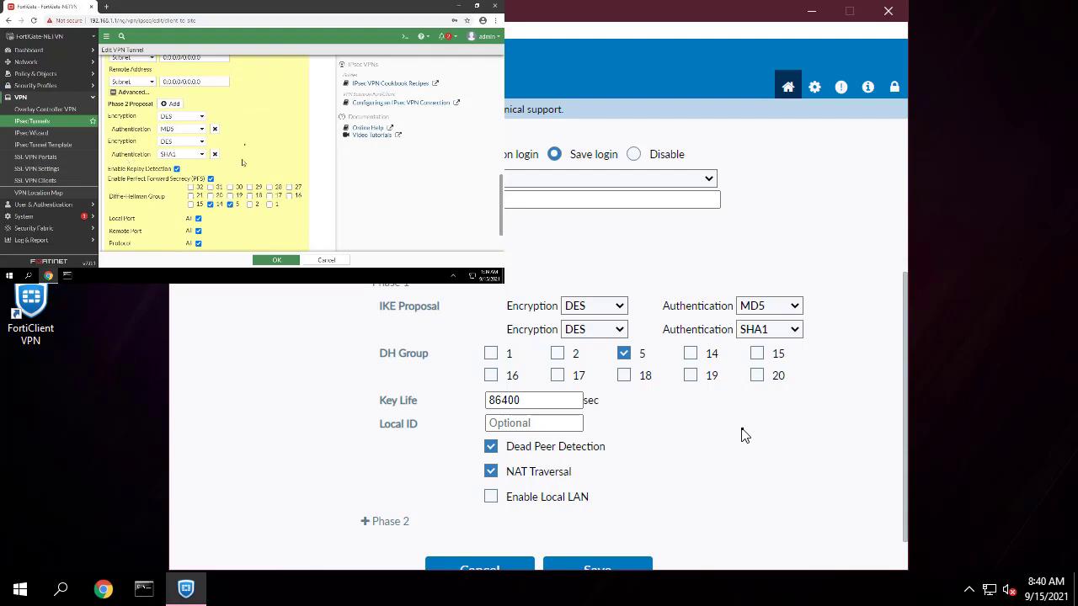
pyautogui.moveTo(668, 427)
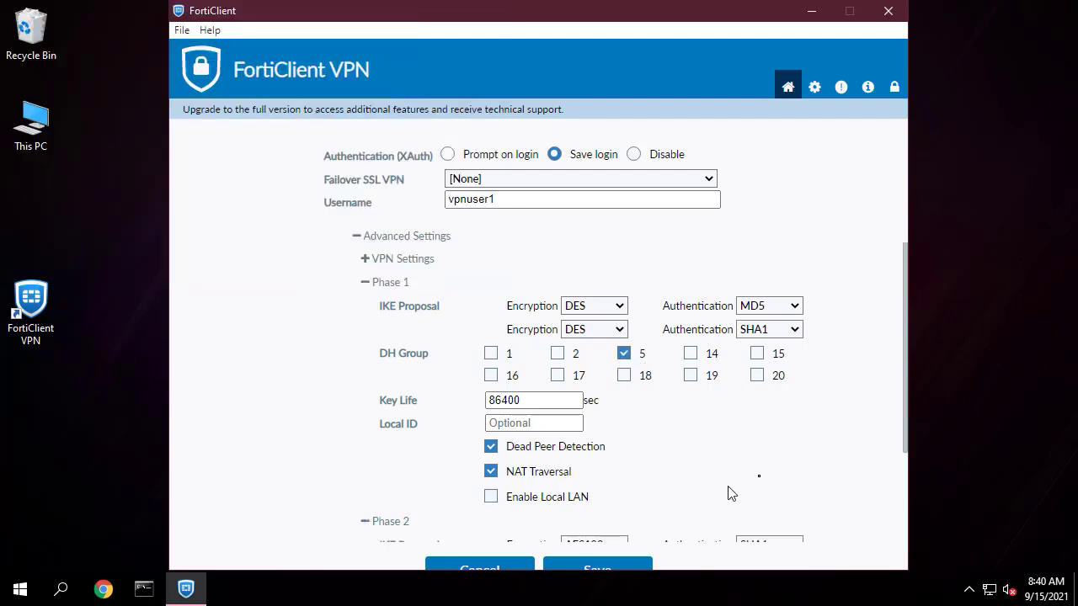
pyautogui.scroll(-3)
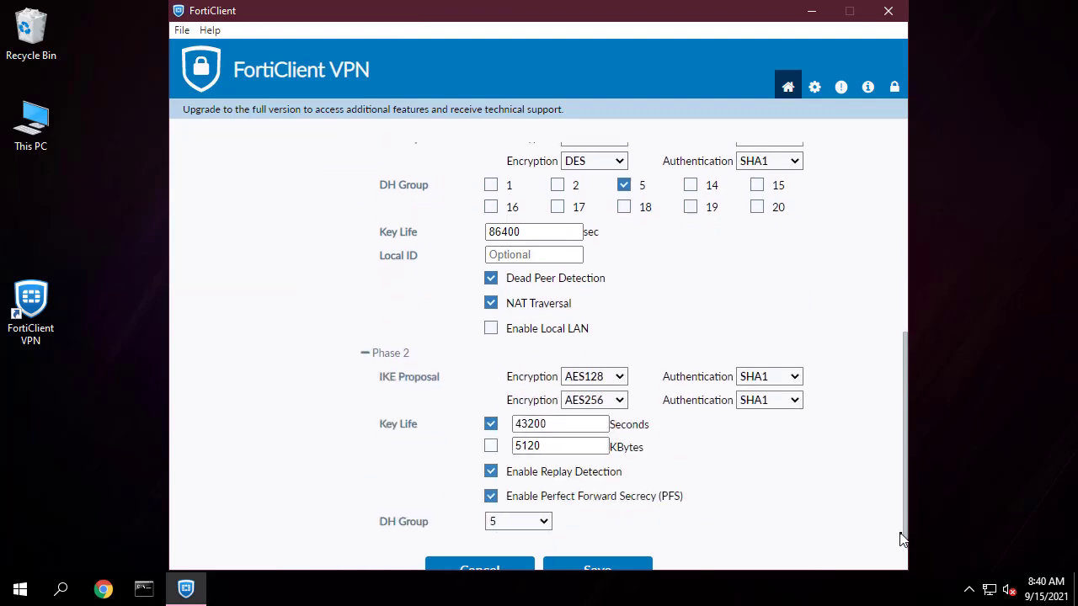
pyautogui.moveTo(593, 376)
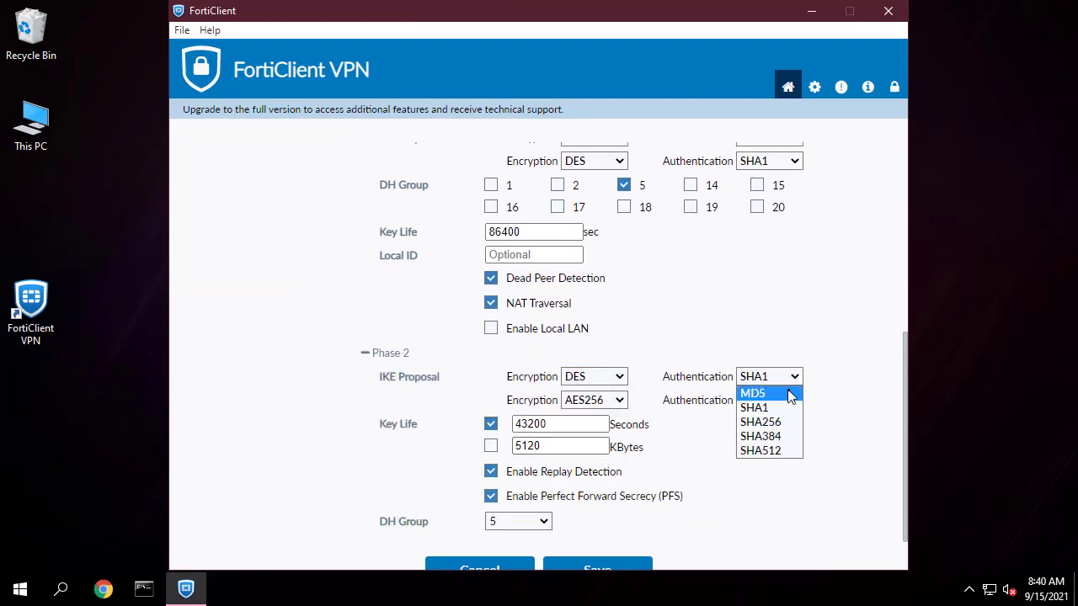
pyautogui.click(752, 392)
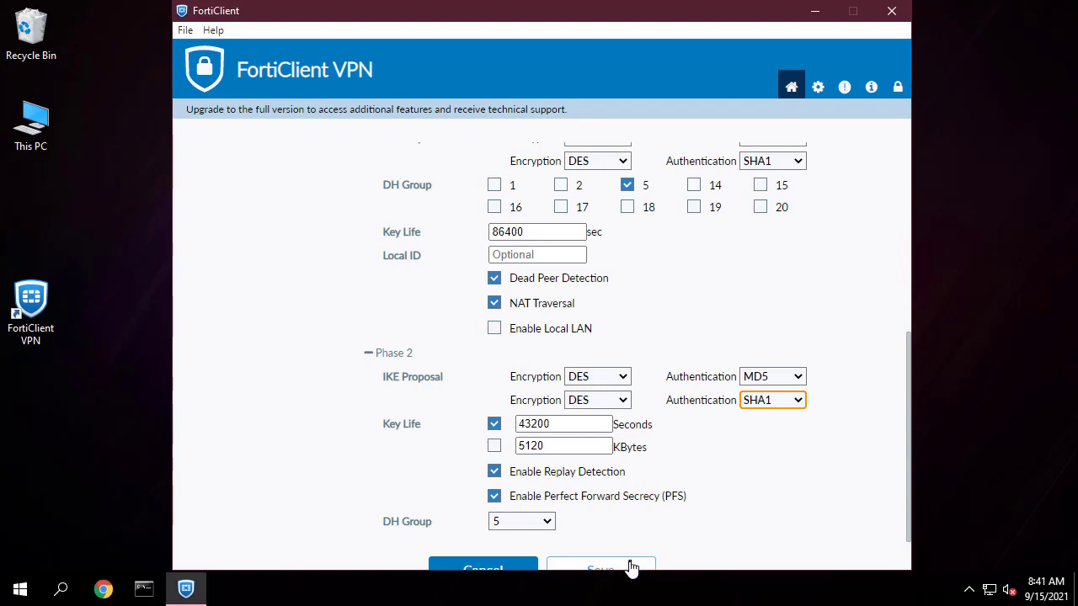
# Save the connection, connect as vpnuser1 to get 10.11.12.1, and open a browser.
pyautogui.click(600, 569)
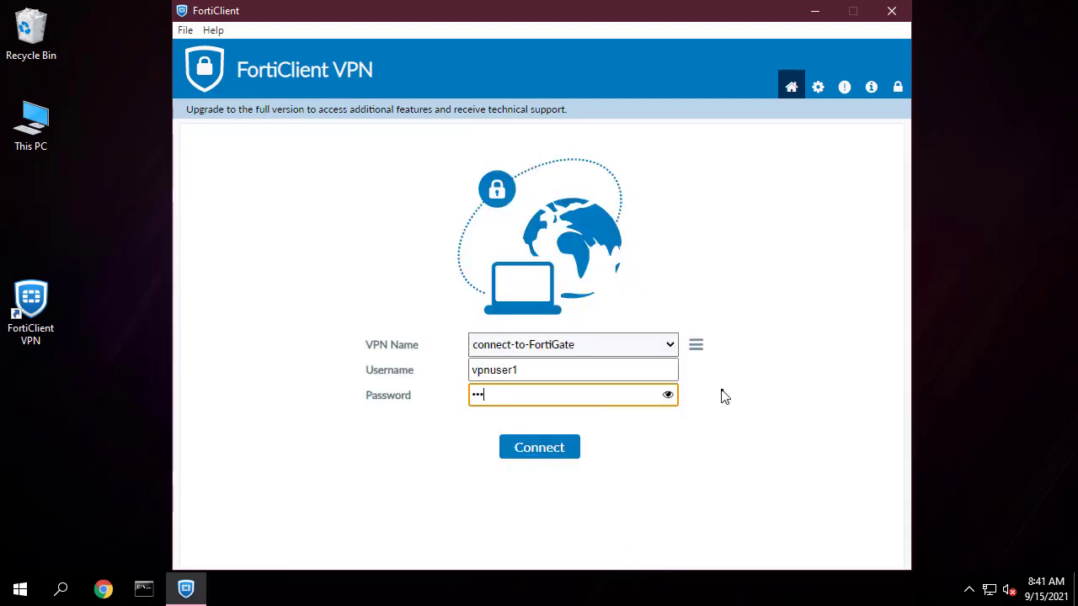
pyautogui.click(539, 447)
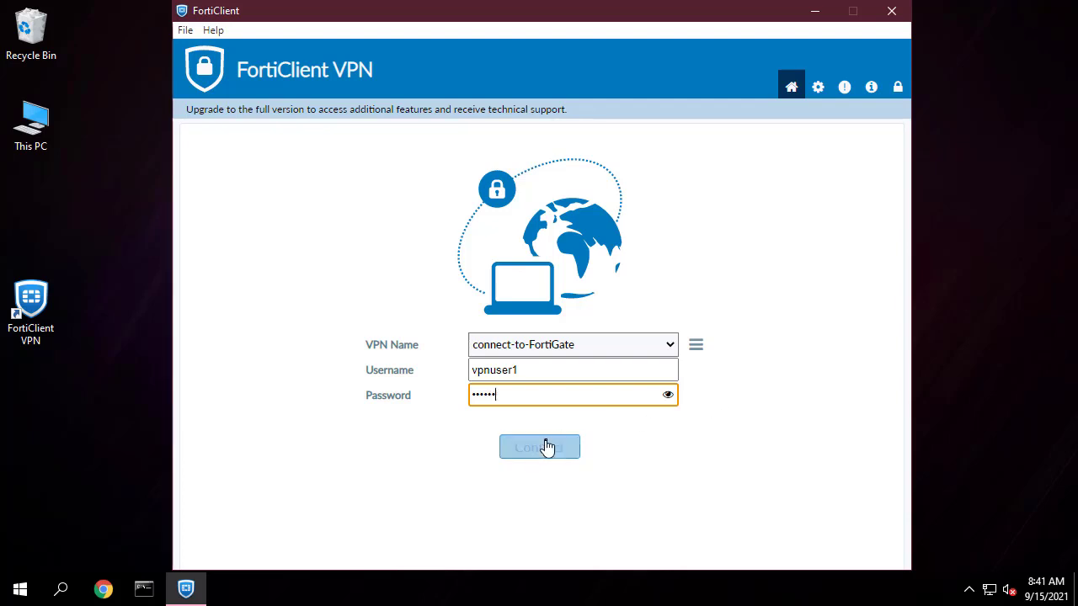
pyautogui.click(539, 447)
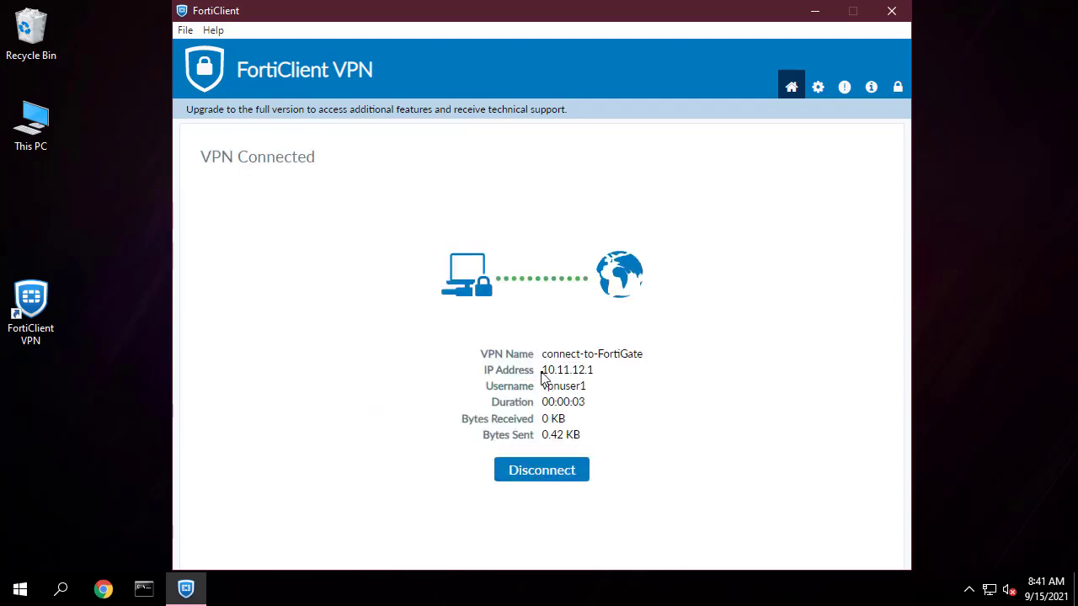
pyautogui.moveTo(732, 408)
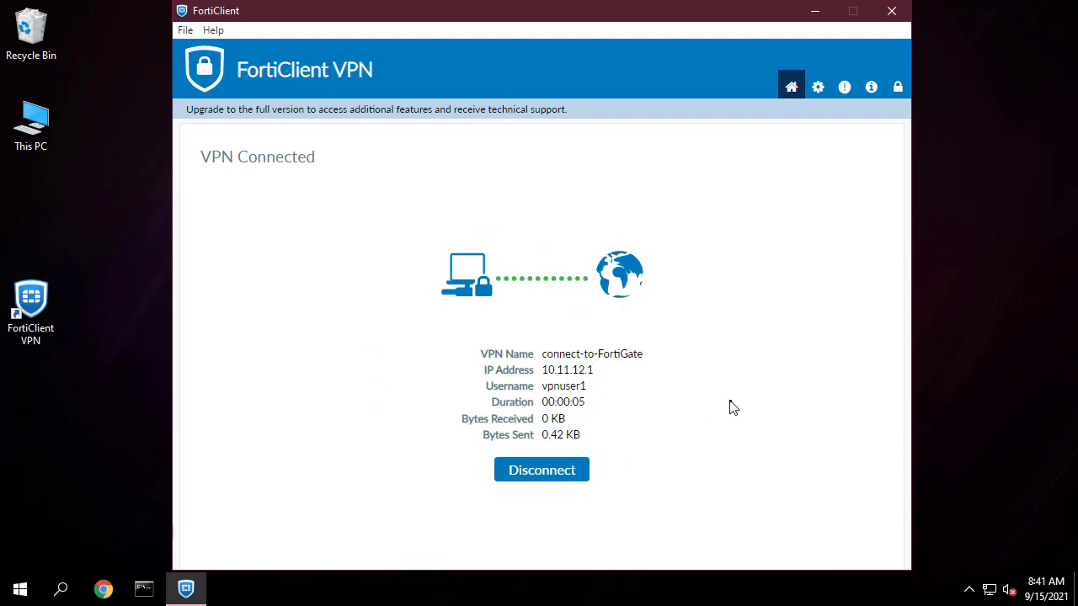
pyautogui.moveTo(818, 25)
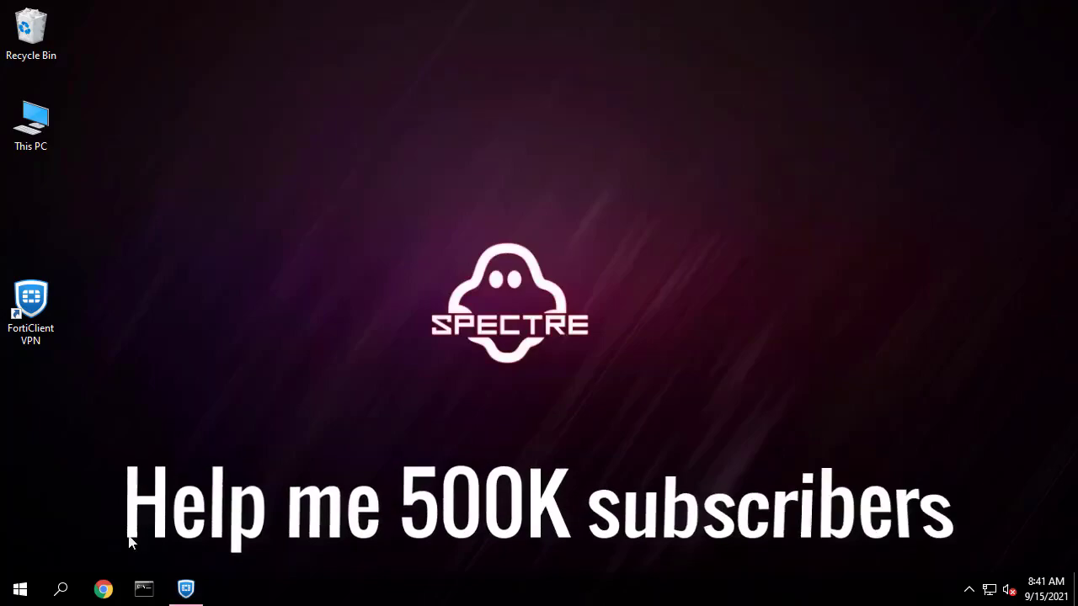
pyautogui.click(103, 589)
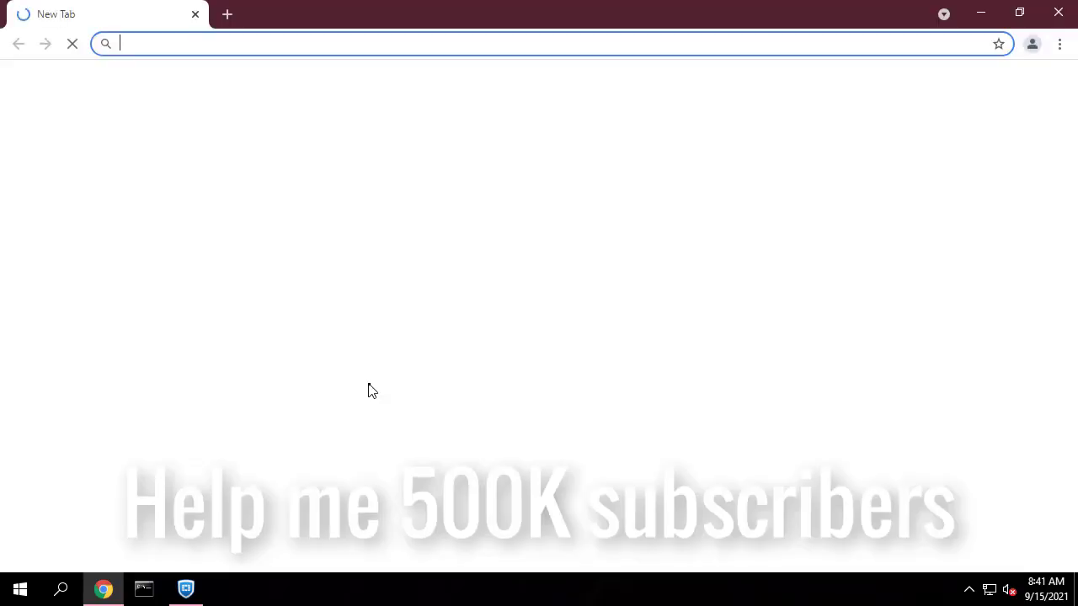